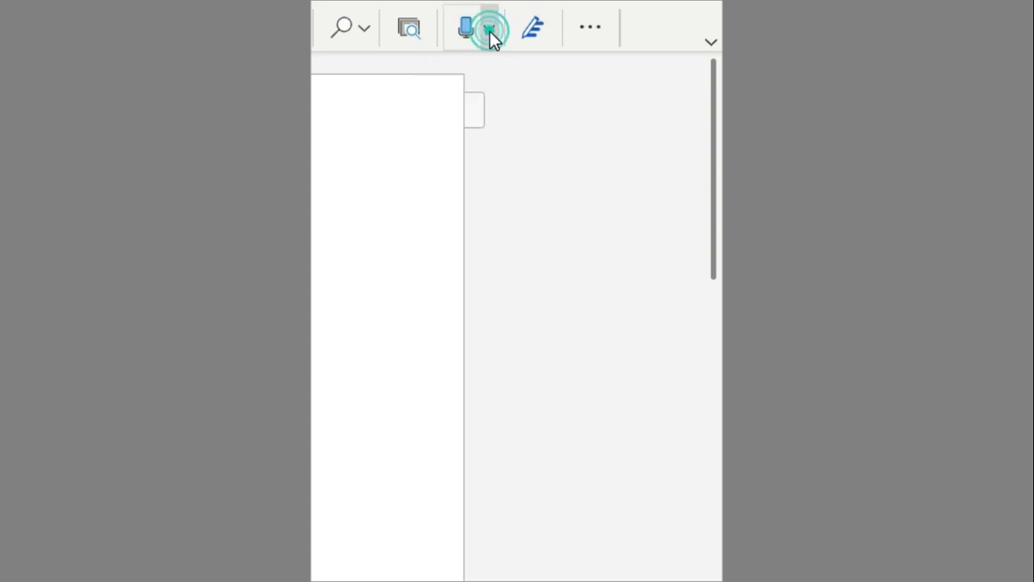
- Expand the Dictate dropdown on the Home ribbon to reveal Dictate and Transcribe
click(489, 27)
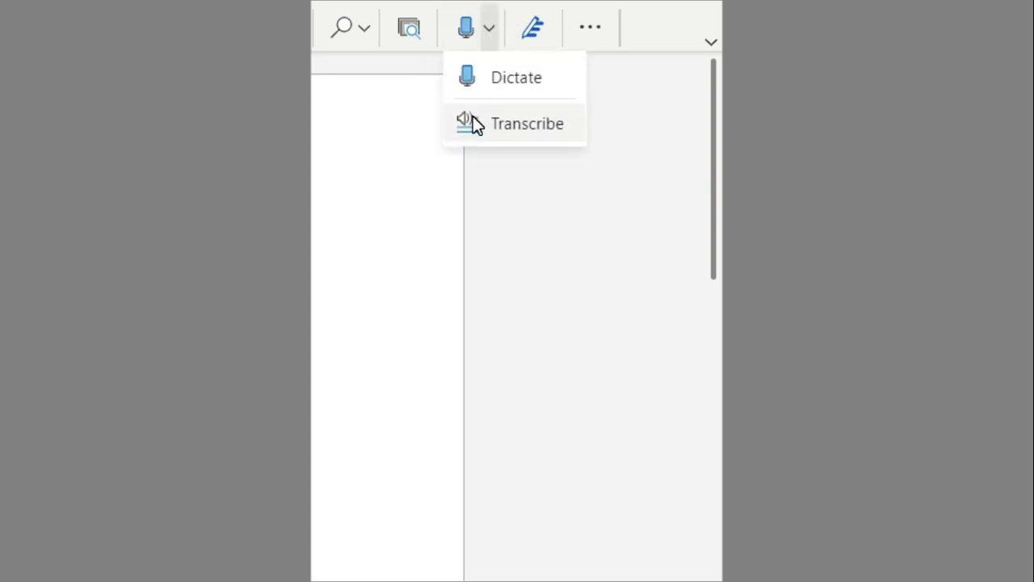
click(527, 123)
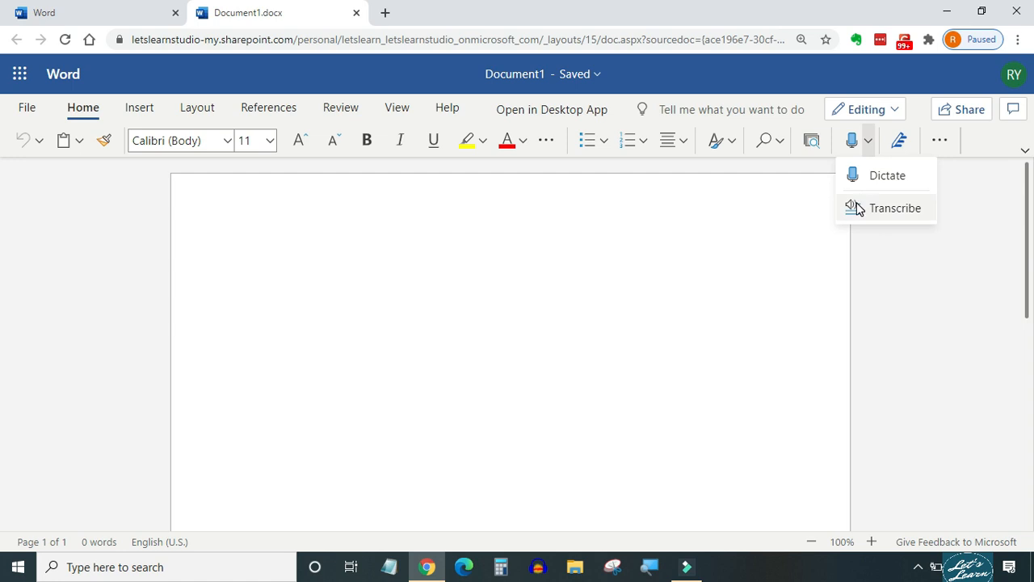
- Choose Transcribe and note '1. Available on MS Word online , coming to the desktop app soon.'
click(893, 207)
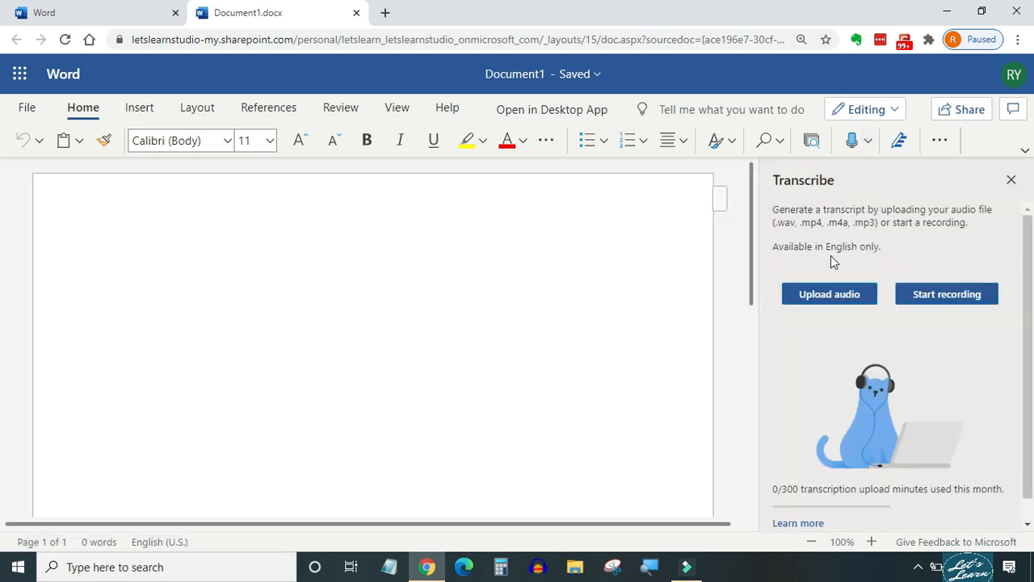
mouse_move(829, 294)
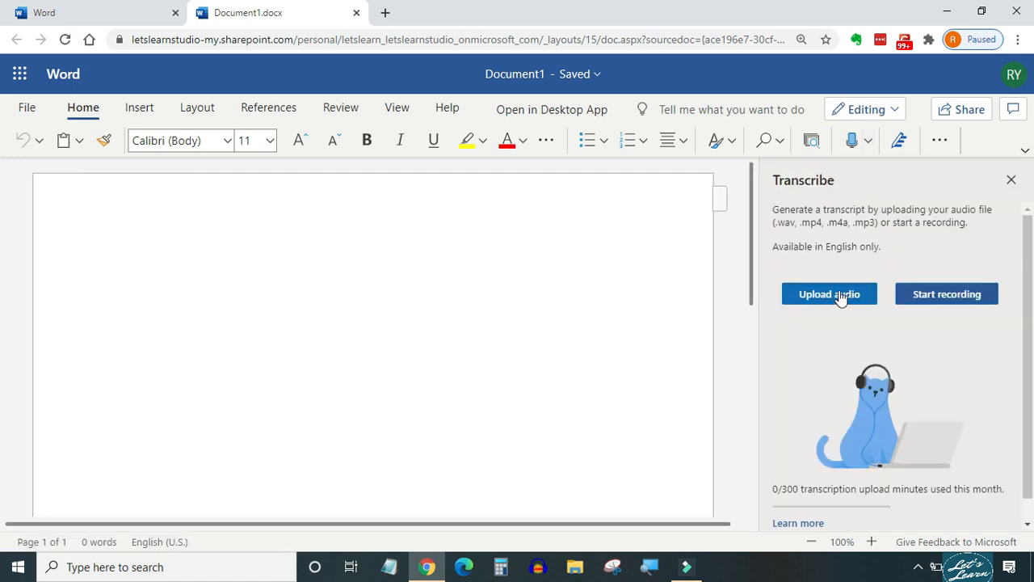
mouse_move(830, 298)
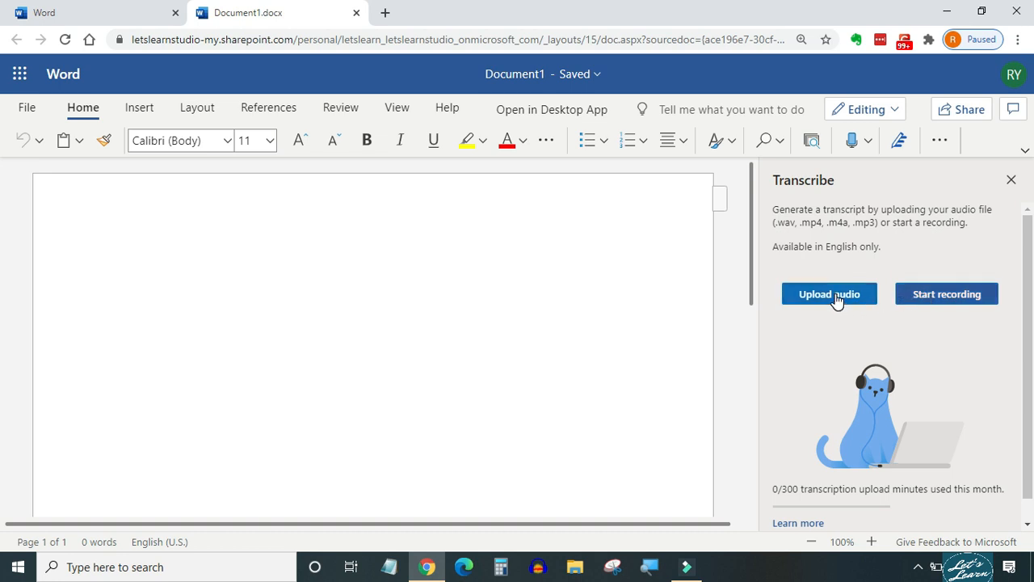
text(1. Available on MS Word online , coming to the desktop app soon.)
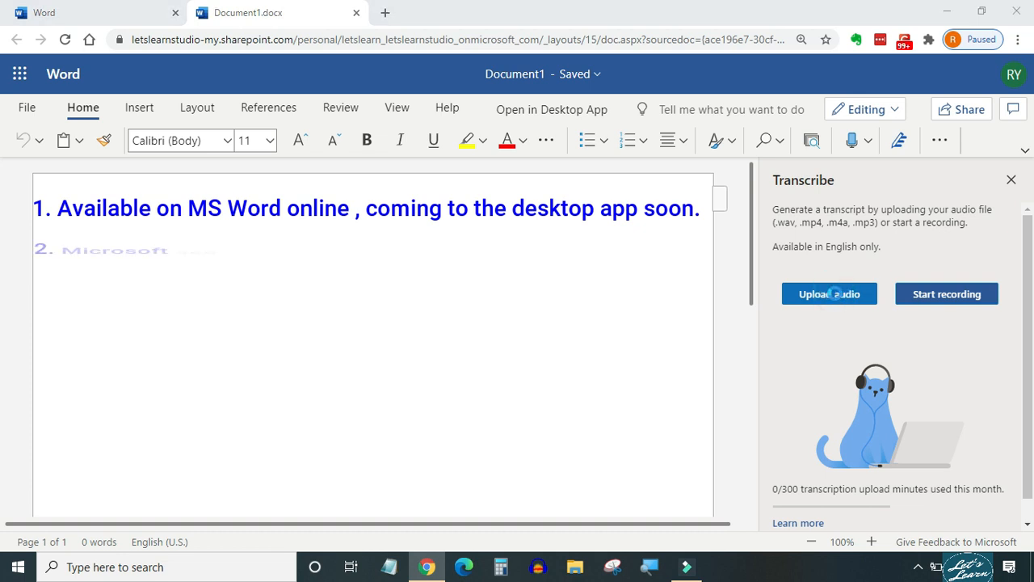
click(829, 294)
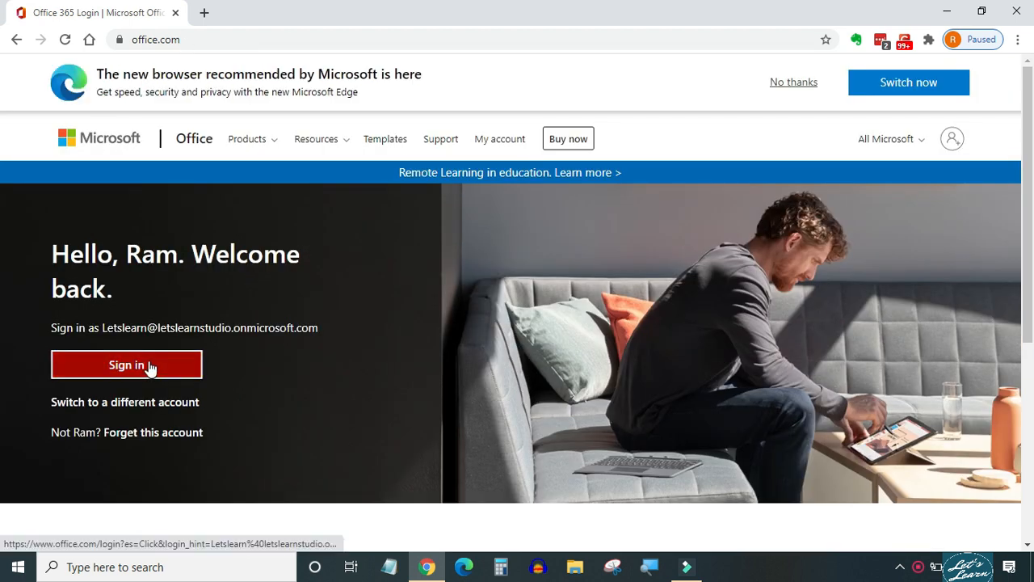
- Sign in to Office 365, launch Word and create a new blank document
click(126, 365)
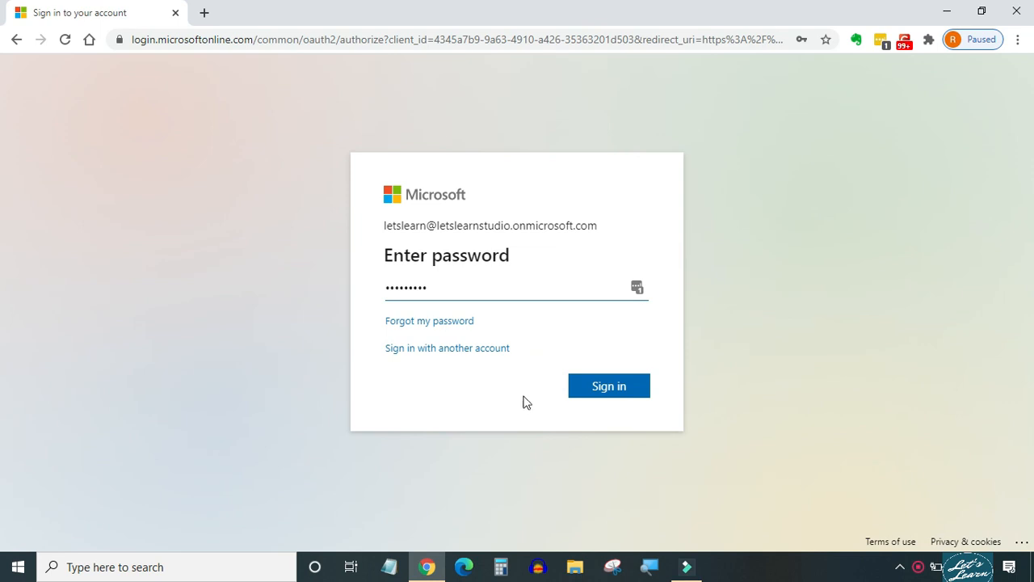
click(608, 385)
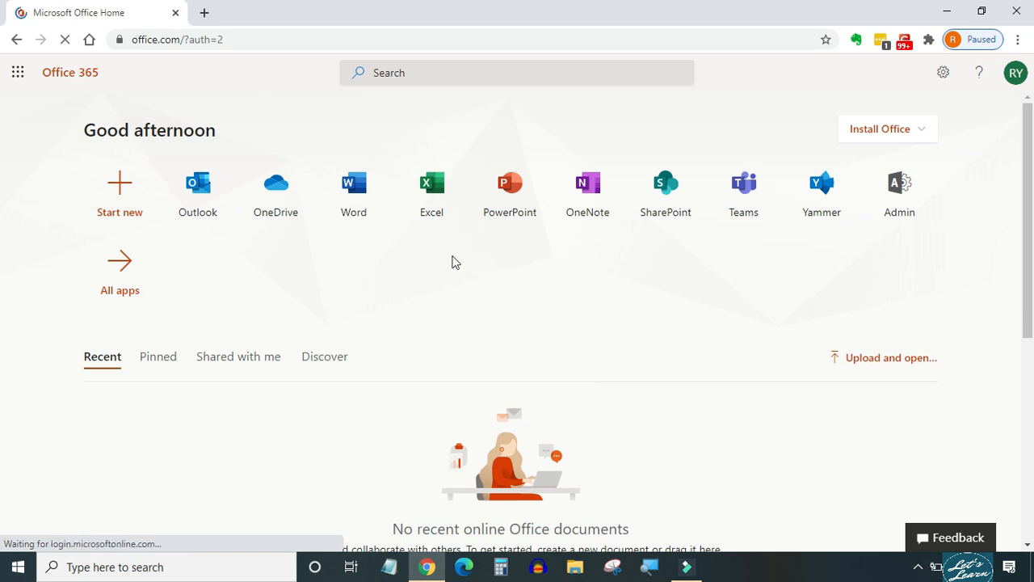
click(353, 182)
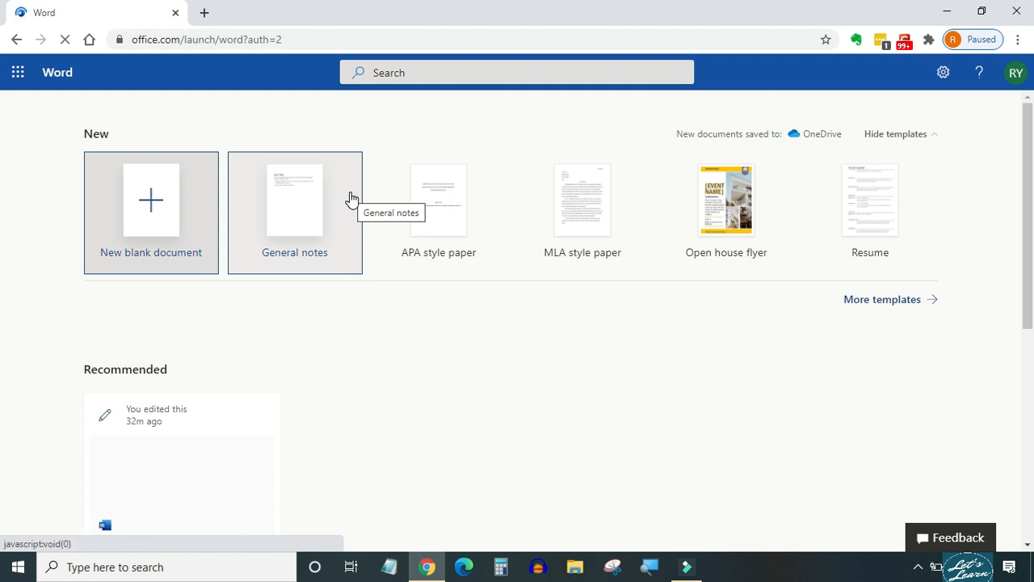
mouse_move(154, 207)
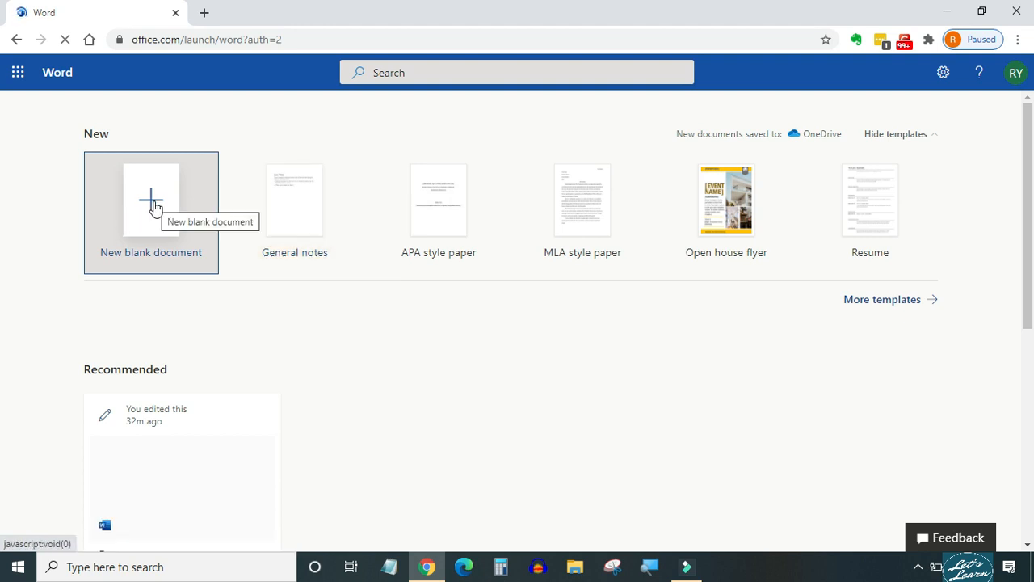
click(150, 201)
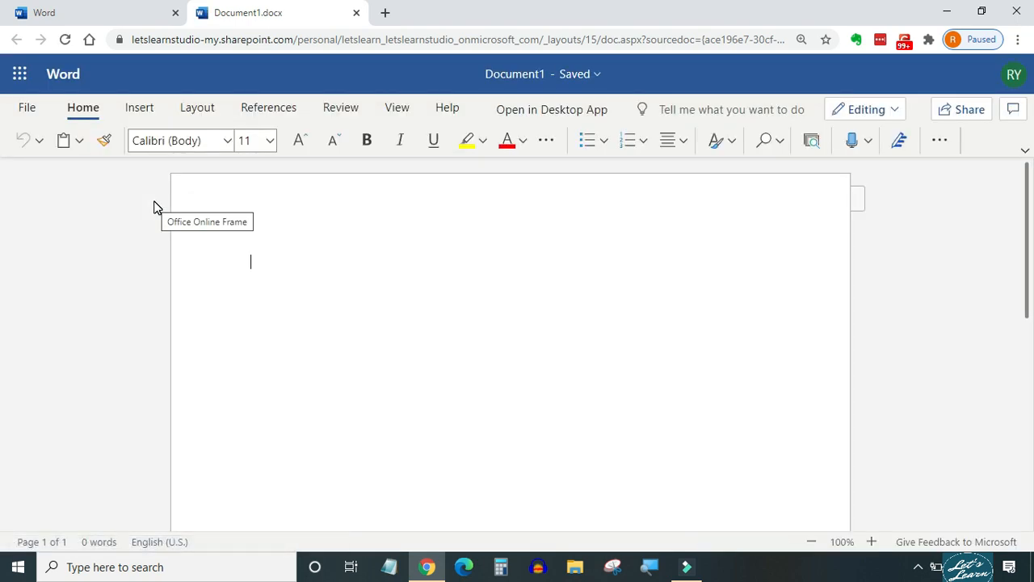
mouse_move(735, 142)
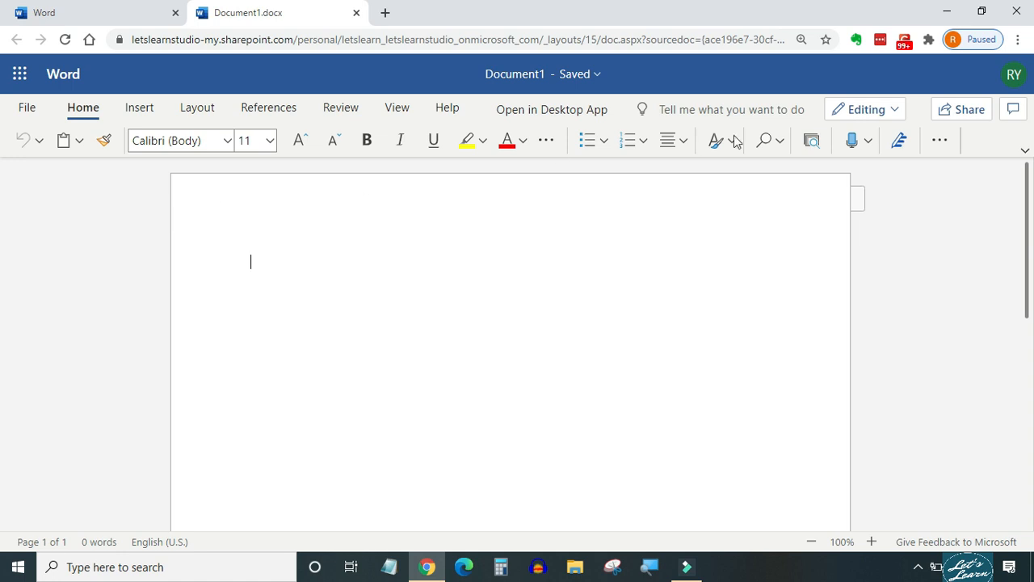
mouse_move(850, 139)
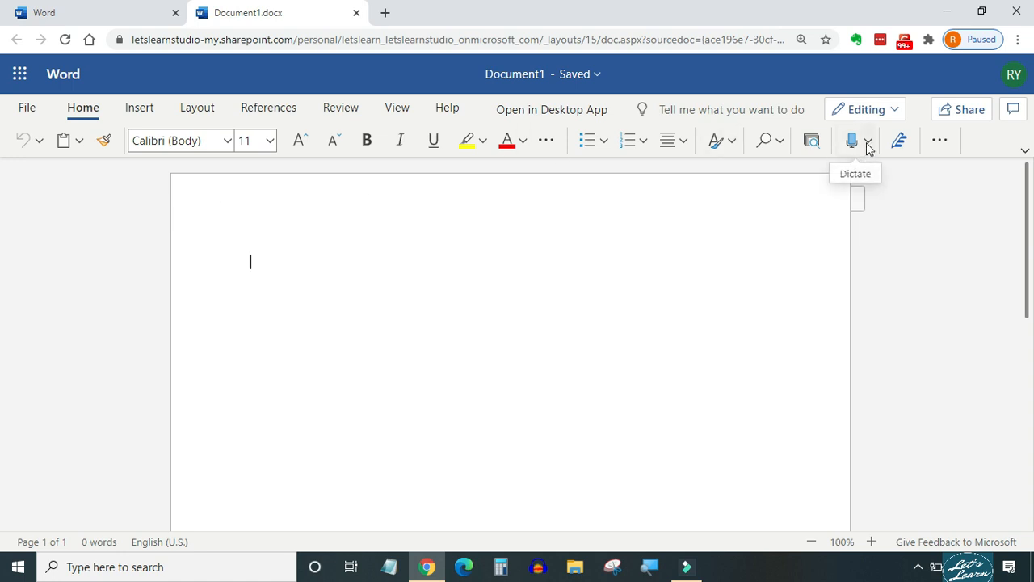
- Choose Transcribe from the Dictate dropdown beside the blank document
click(868, 139)
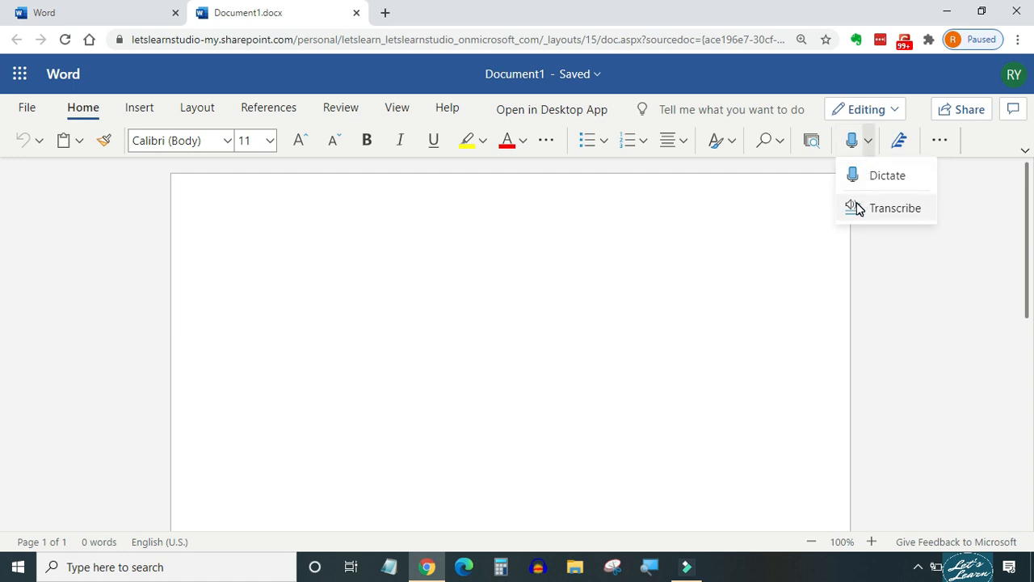
click(895, 207)
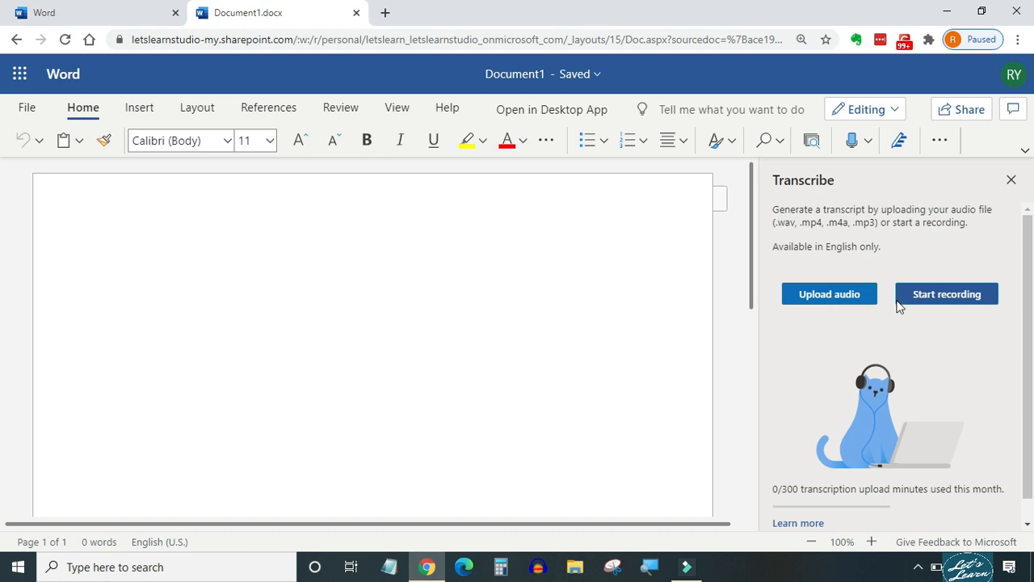
mouse_move(847, 440)
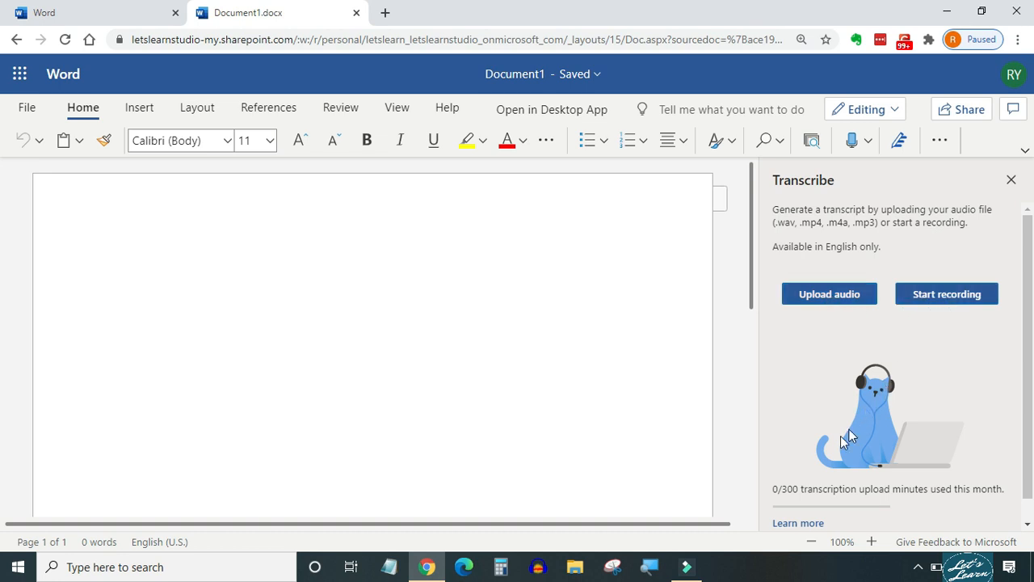
mouse_move(869, 501)
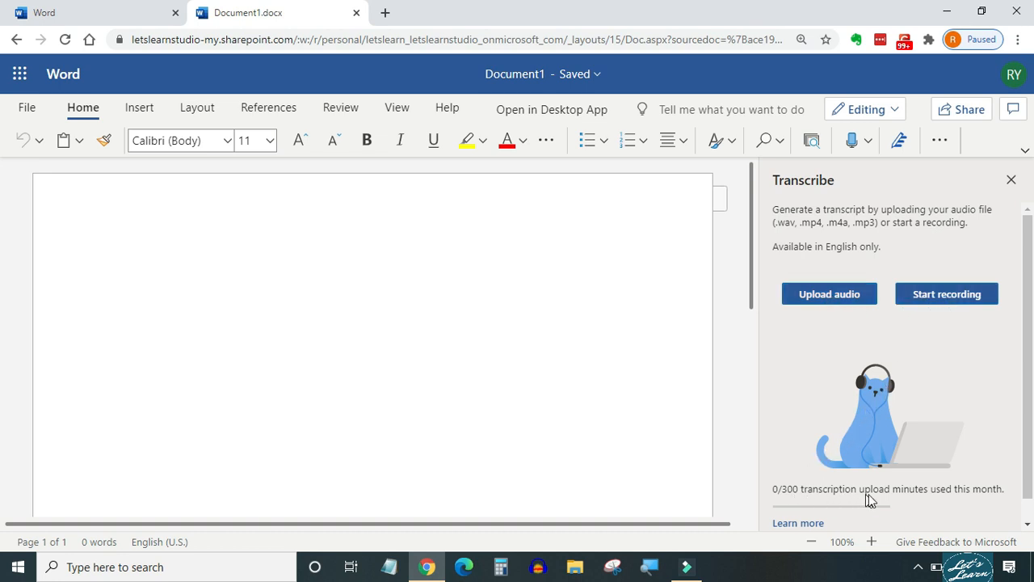
mouse_move(844, 362)
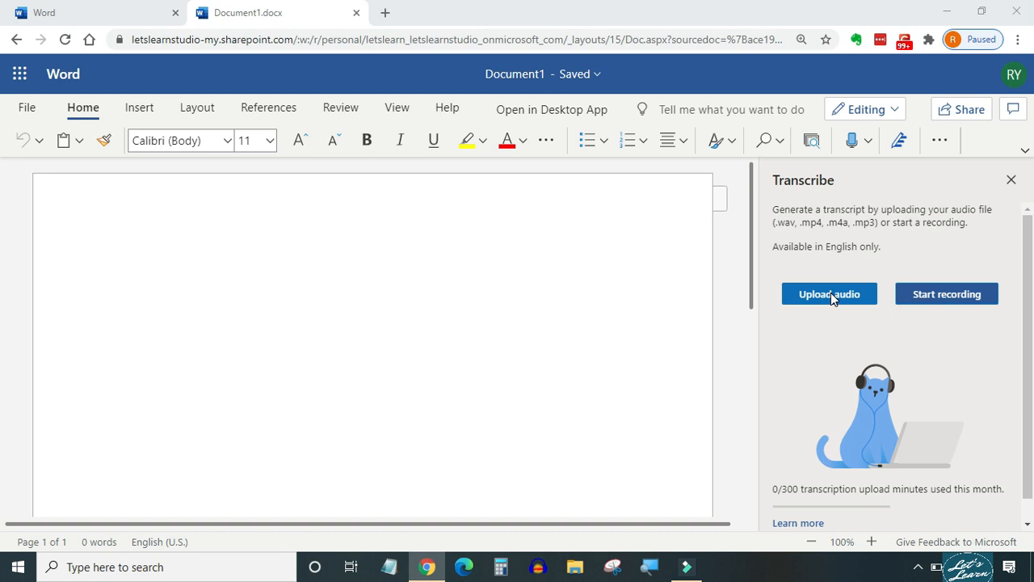
- Upload Test Audio 1.mp3 from the Audio folder and have it transcribed
click(829, 294)
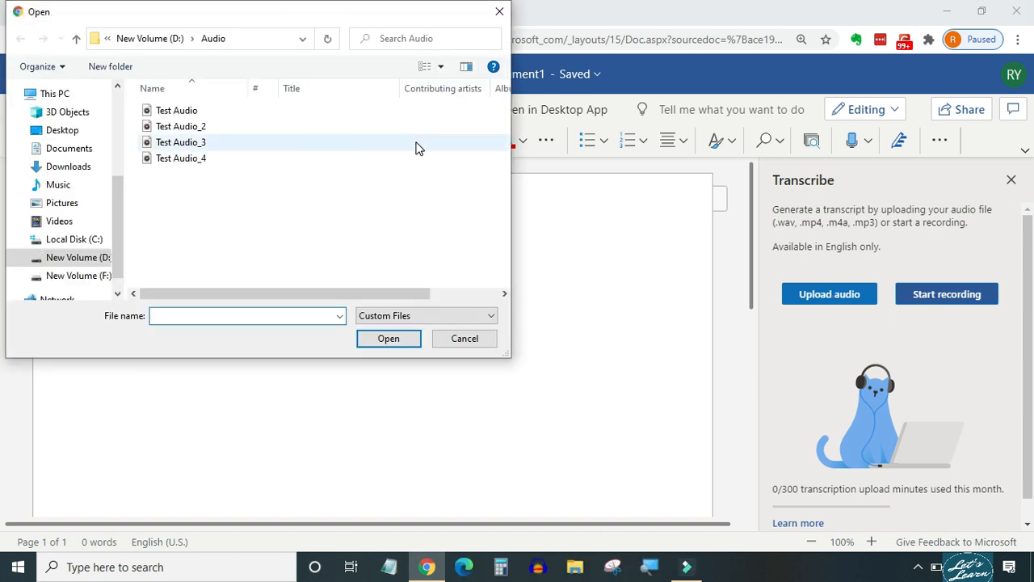
click(178, 110)
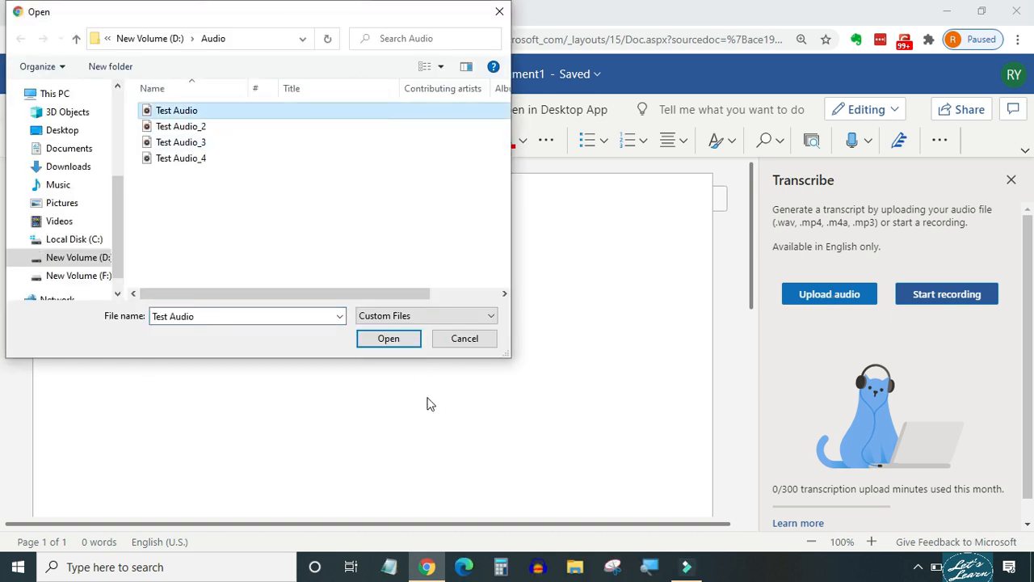
click(388, 337)
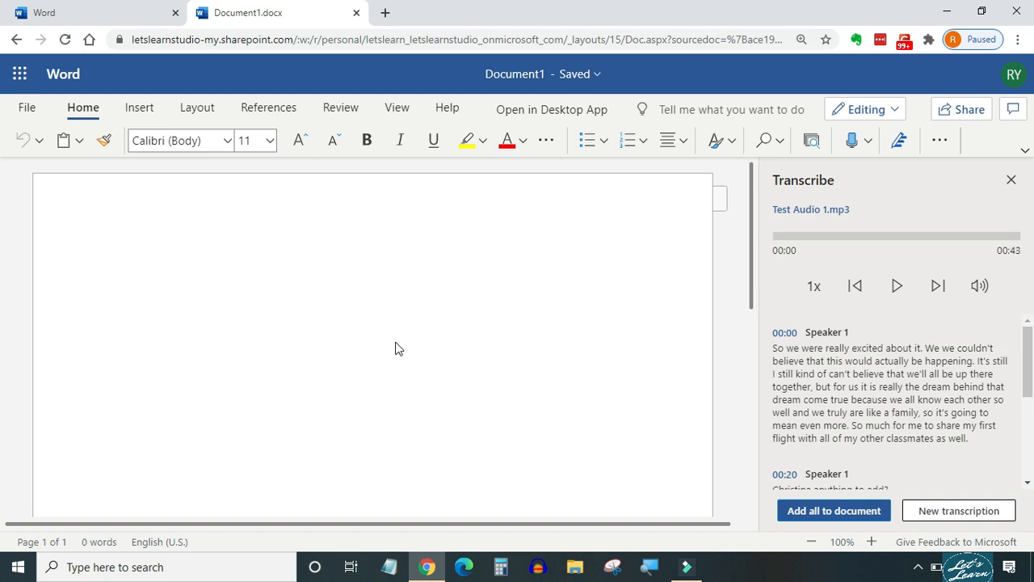
mouse_move(590, 335)
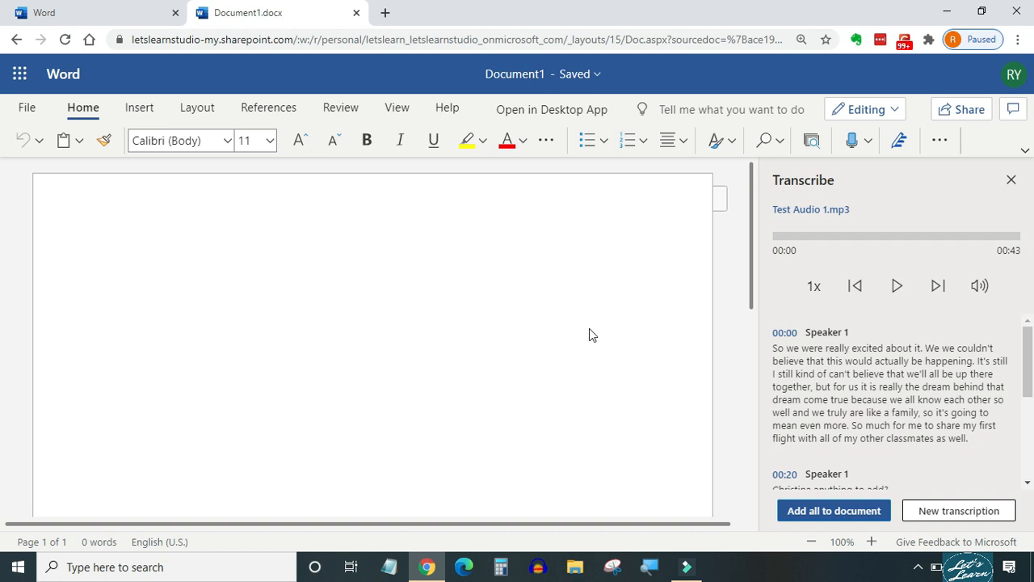
mouse_move(739, 320)
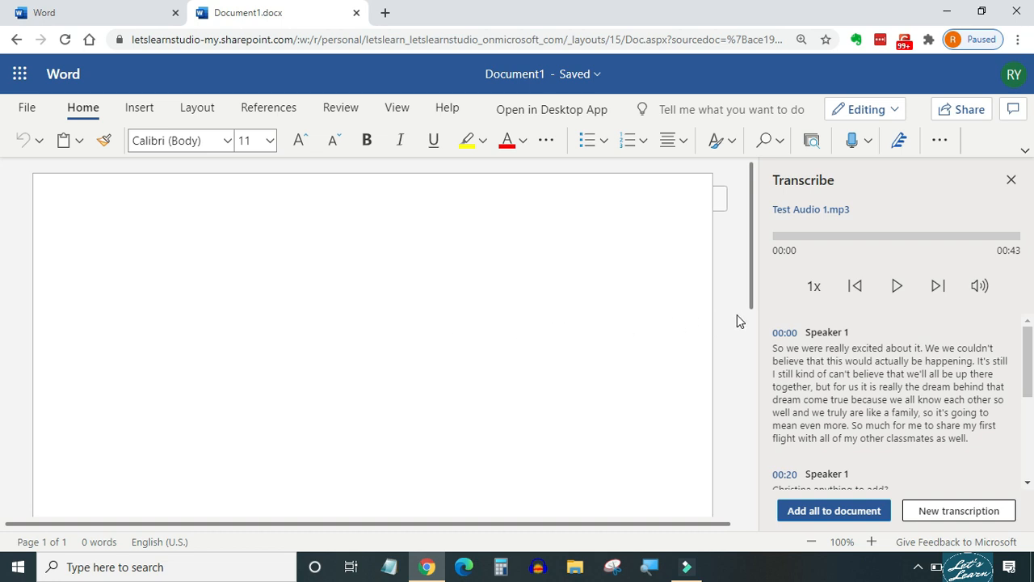
mouse_move(814, 285)
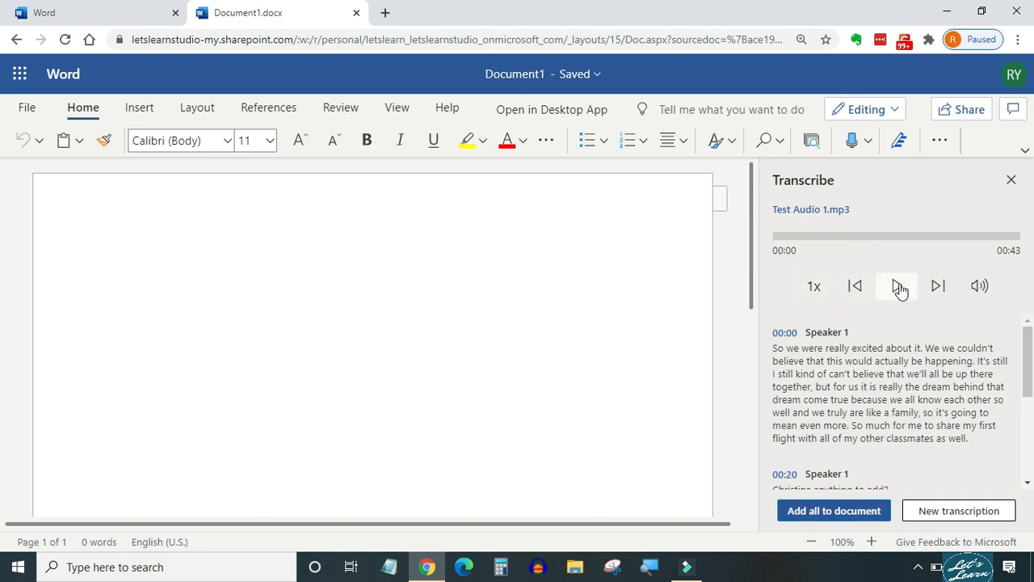
mouse_move(938, 284)
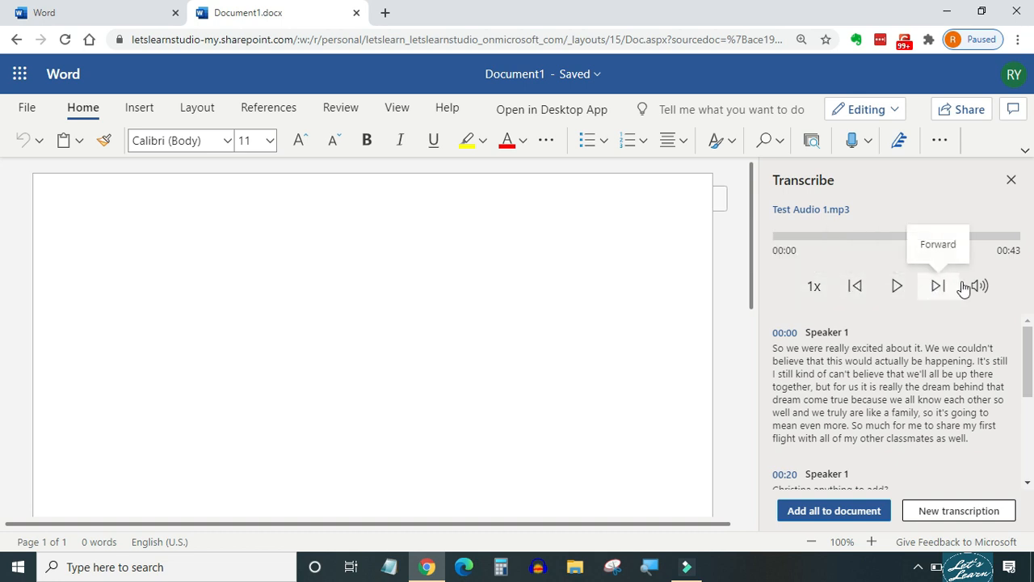
mouse_move(983, 286)
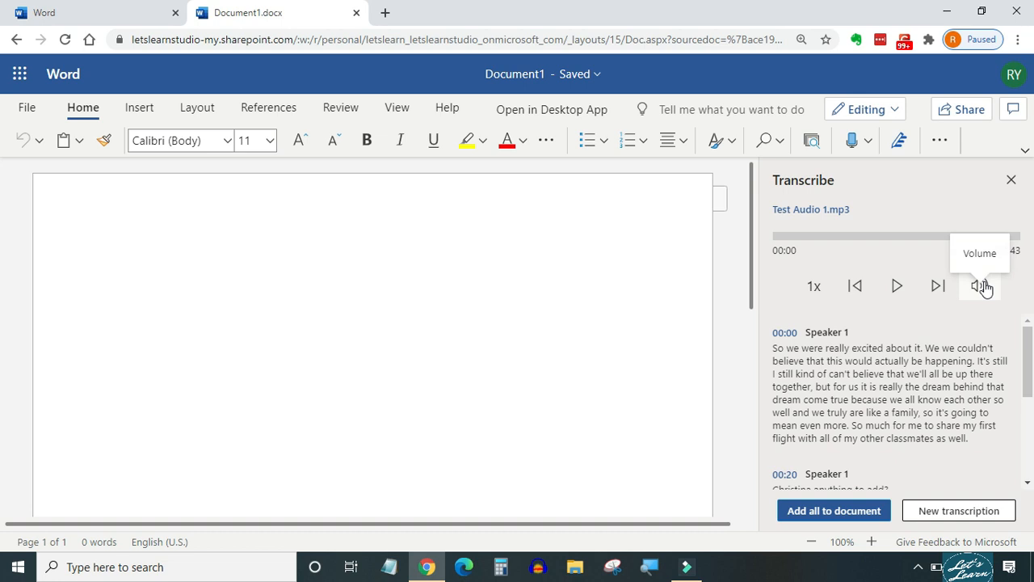
mouse_move(895, 287)
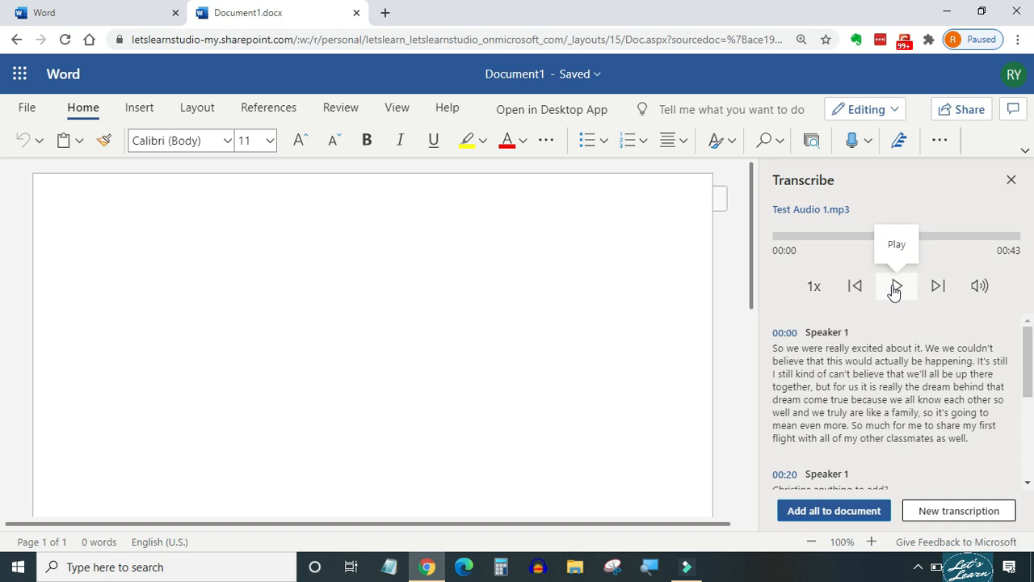
- Play Test Audio 1.mp3 from the Transcribe pane through to 00:43
click(896, 284)
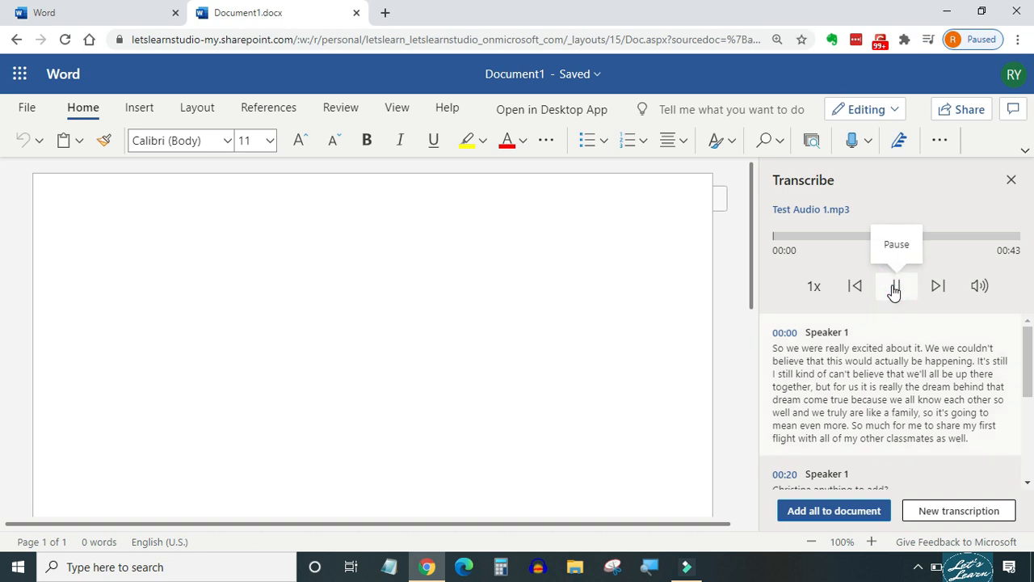
click(896, 284)
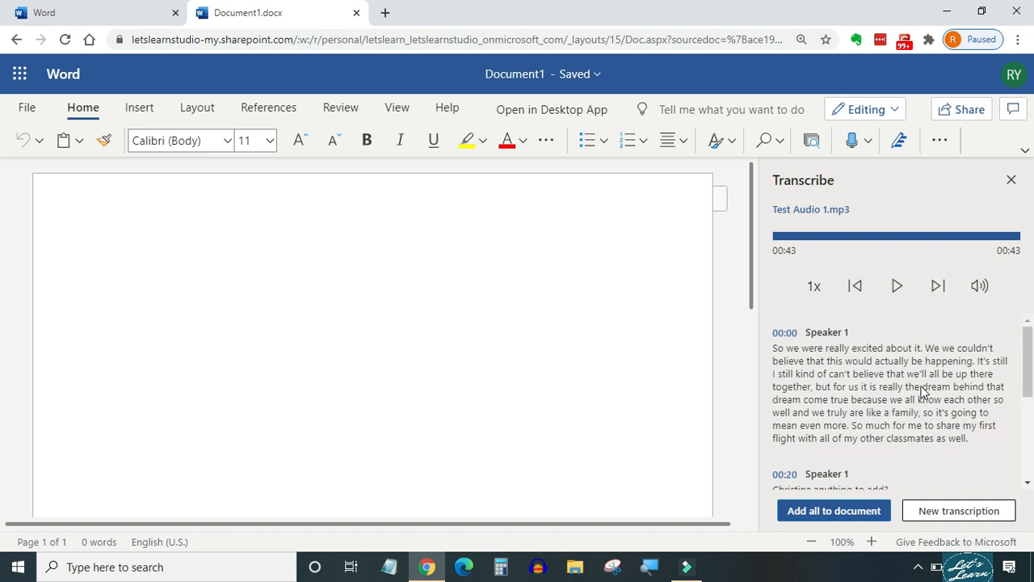
mouse_move(872, 333)
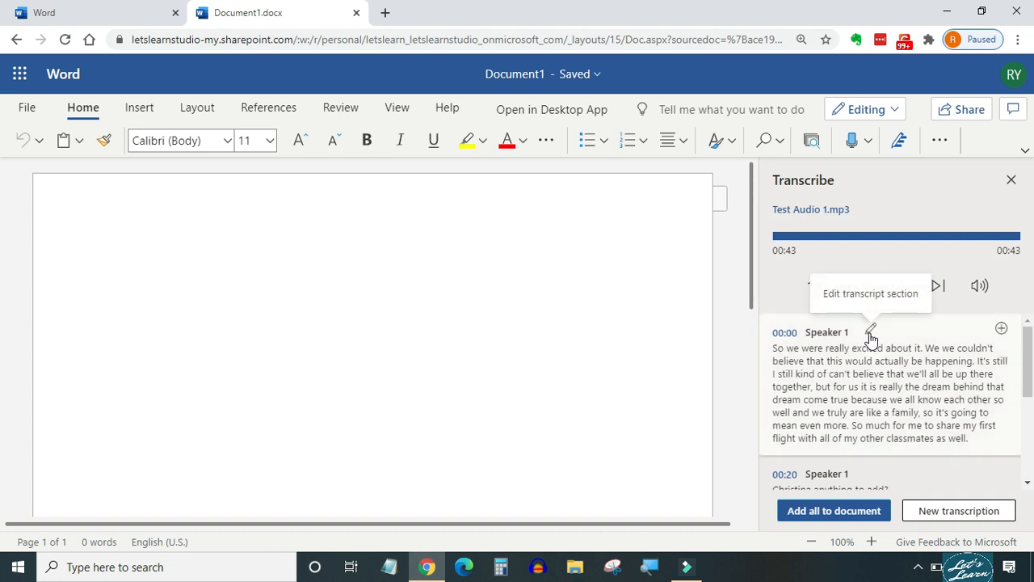
- Rename the 00:00 transcript section's speaker to Jessica
click(872, 328)
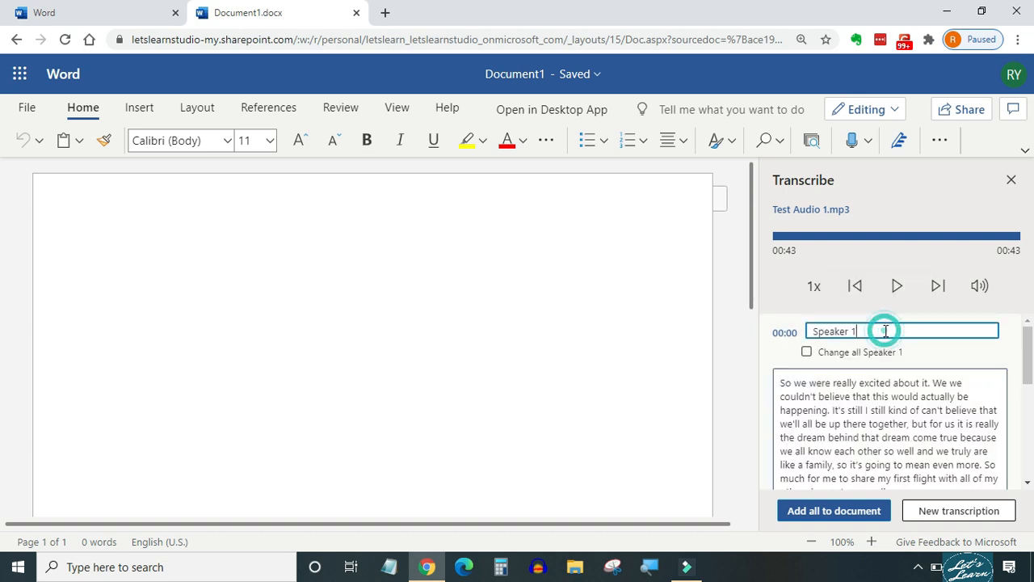
key(Backspace)
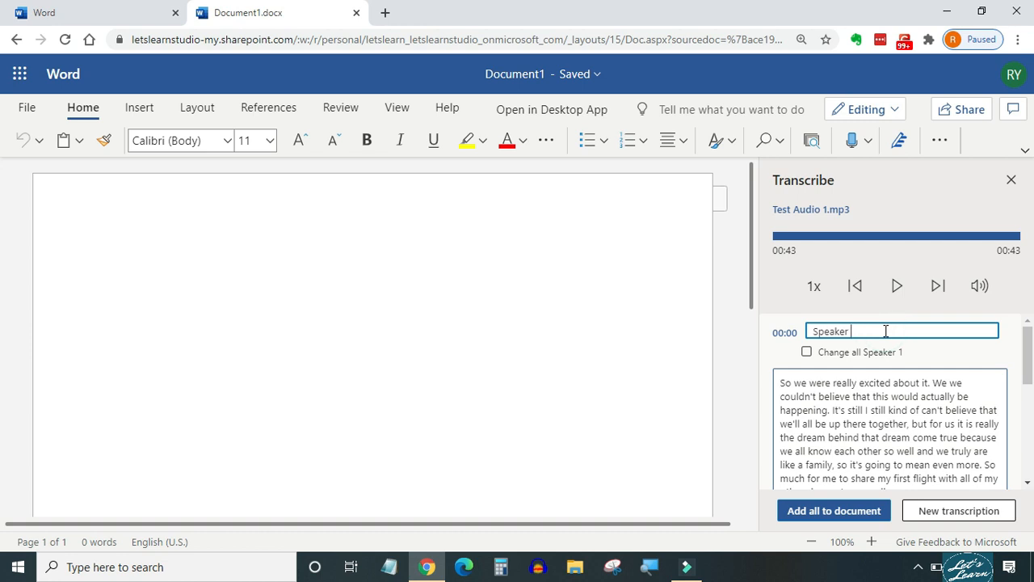
text(Jessica)
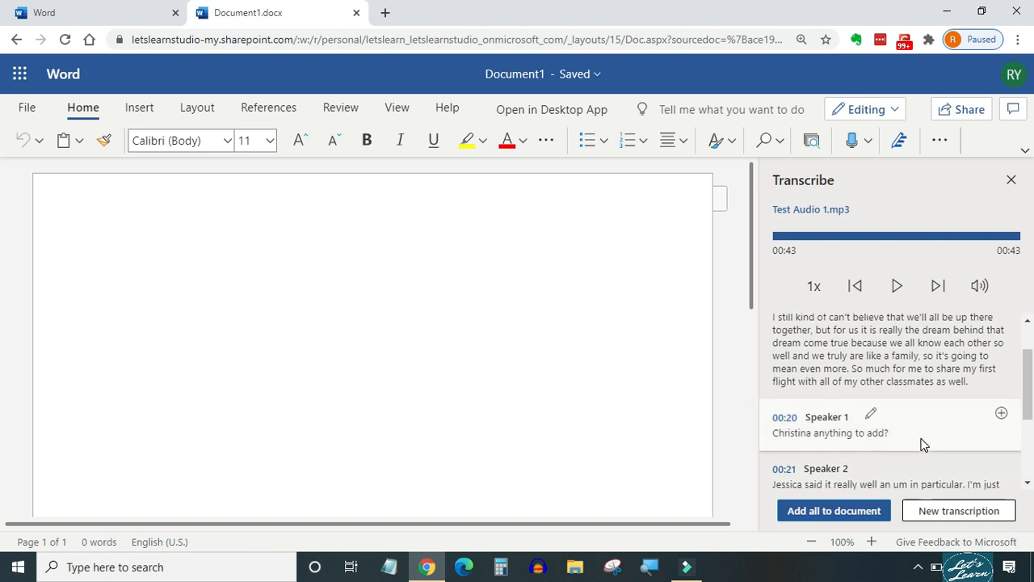
scroll(down, 3)
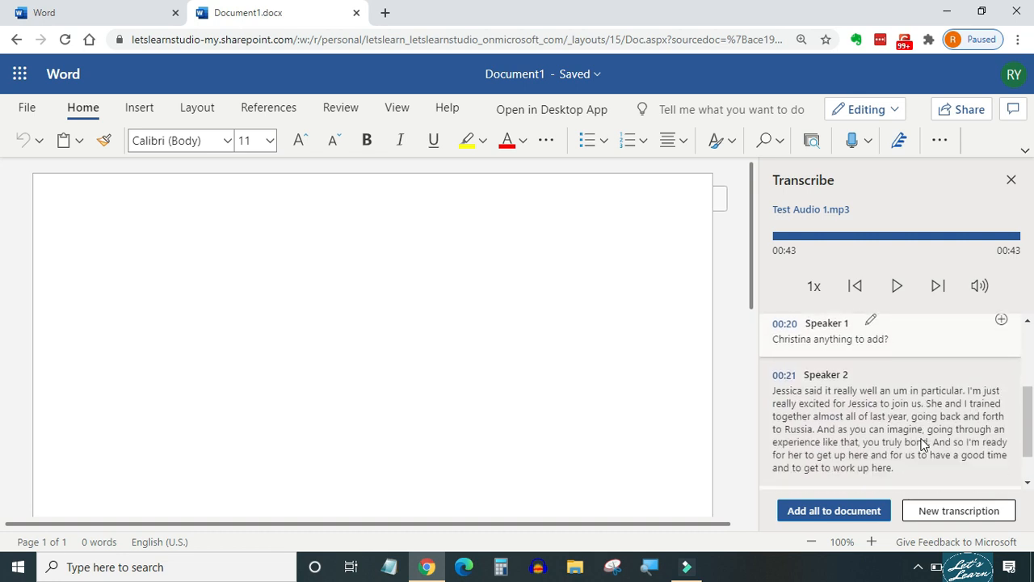
mouse_move(871, 375)
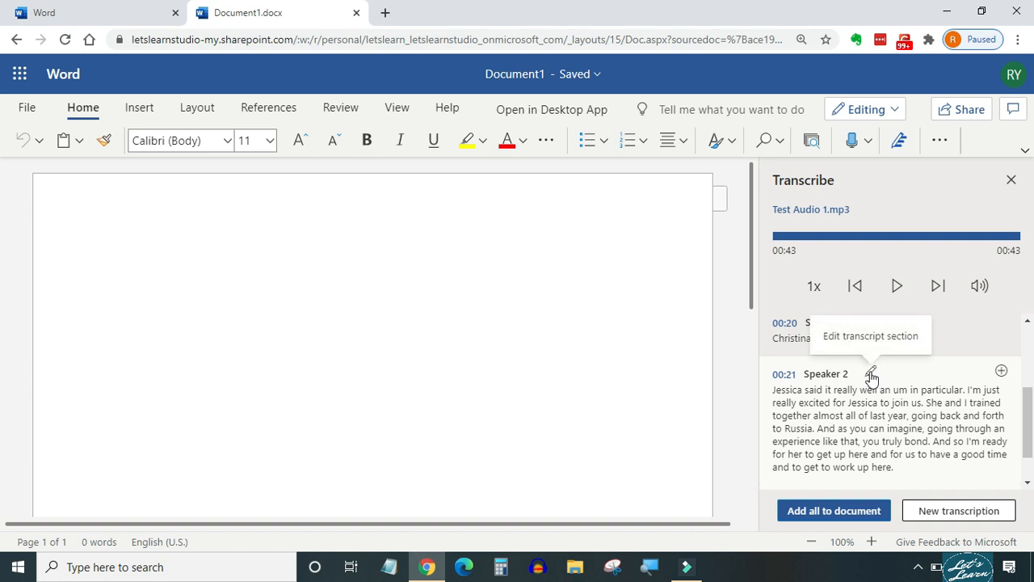
- Rename the 00:21 section to Christina, applying it to all Speaker 2 sections
click(873, 373)
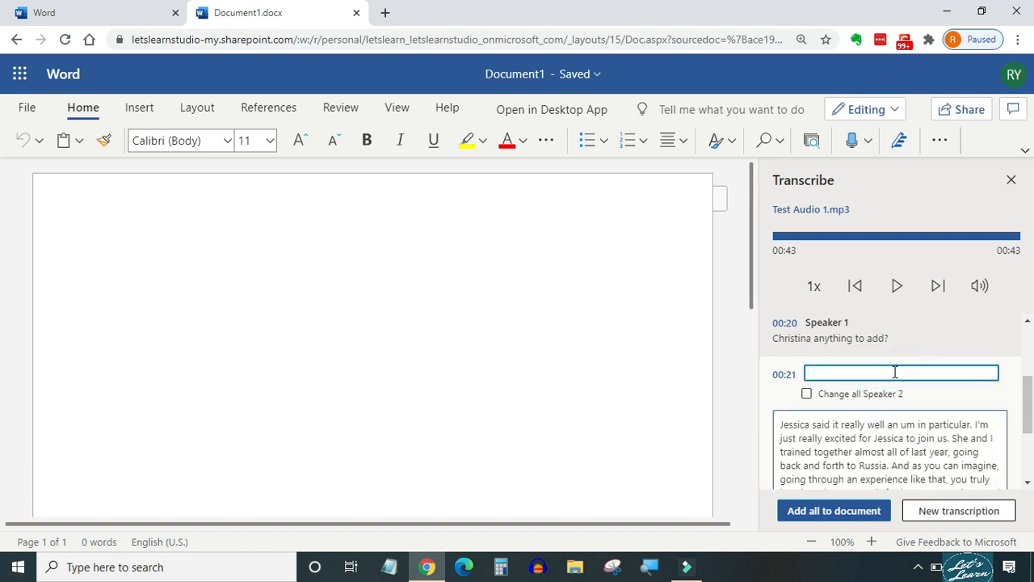
text(Christina)
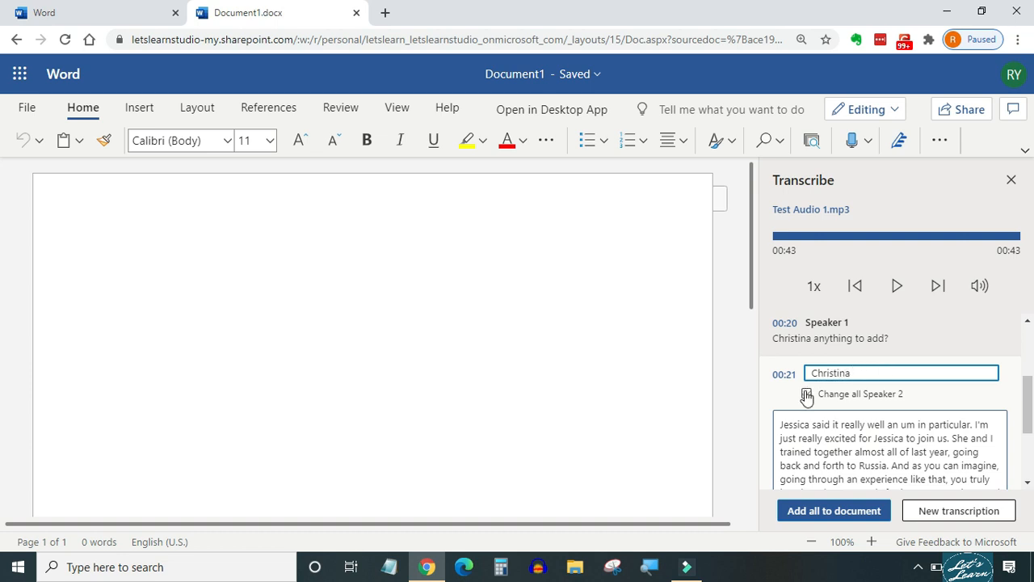
click(805, 395)
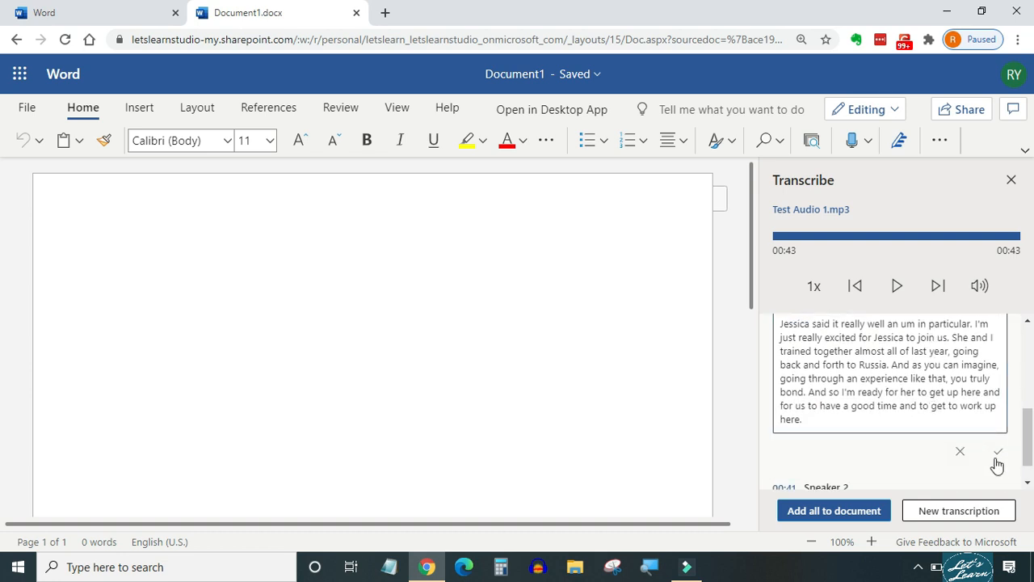
click(999, 451)
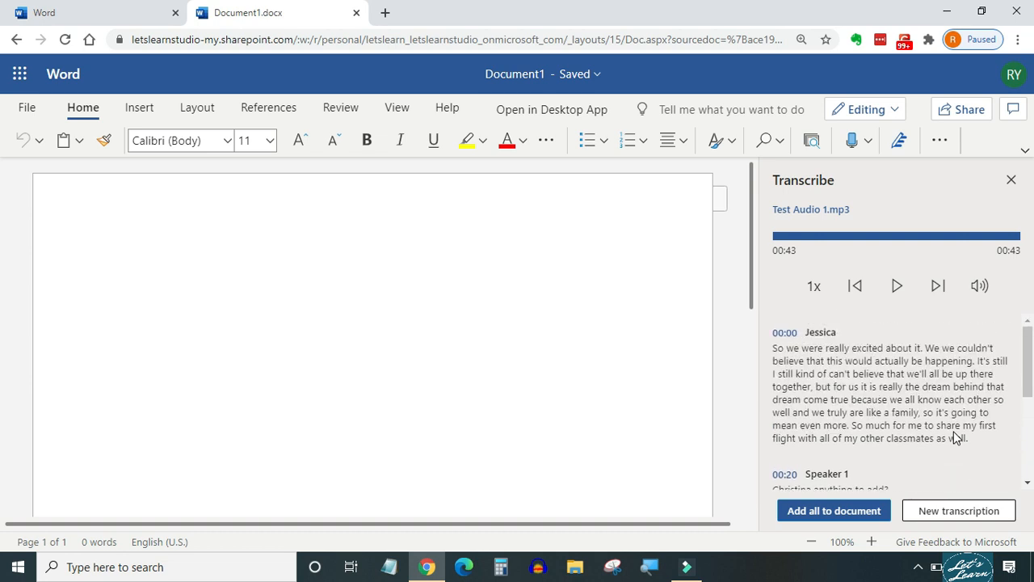
scroll(down, 3)
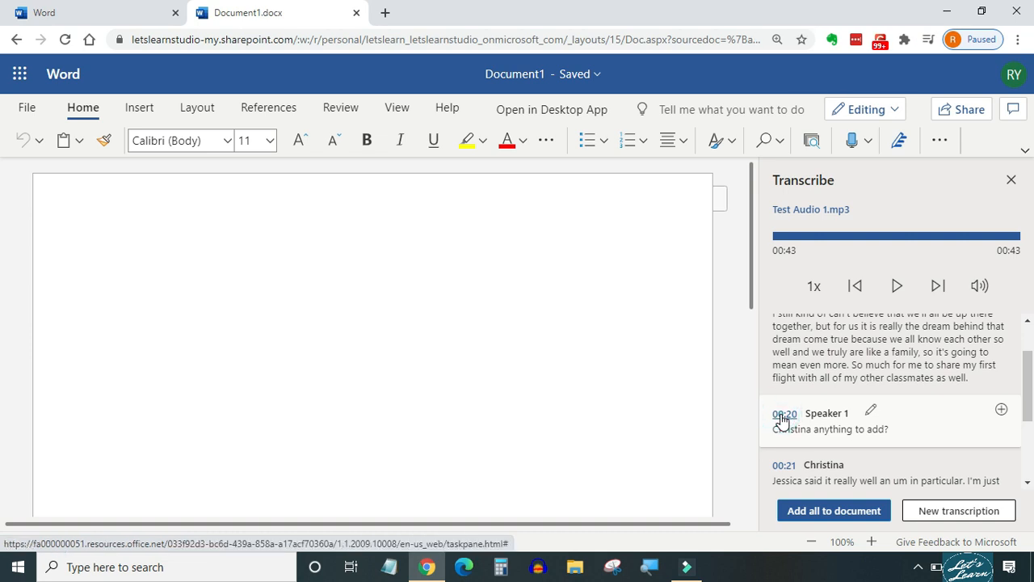
click(895, 284)
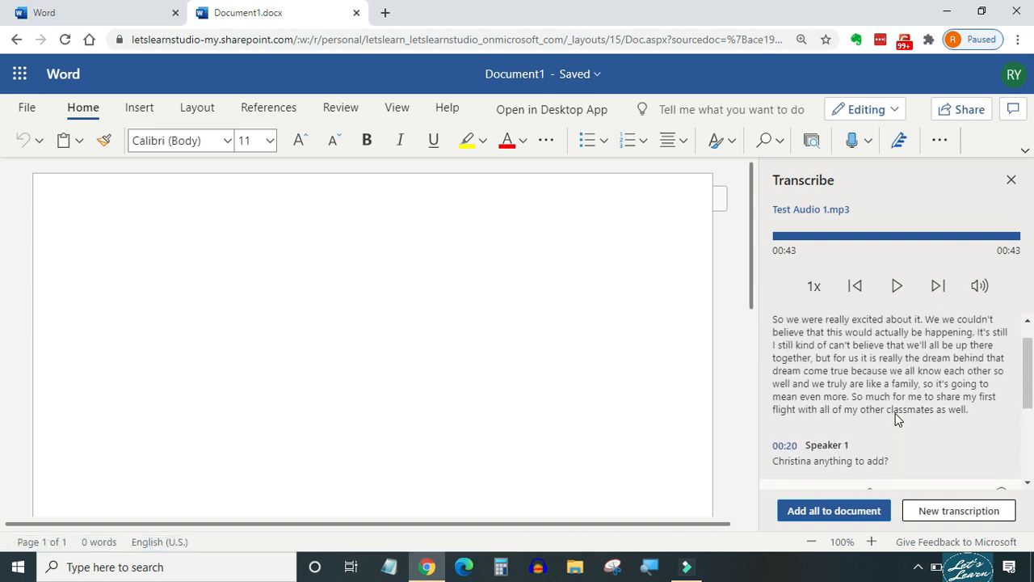
scroll(down, 3)
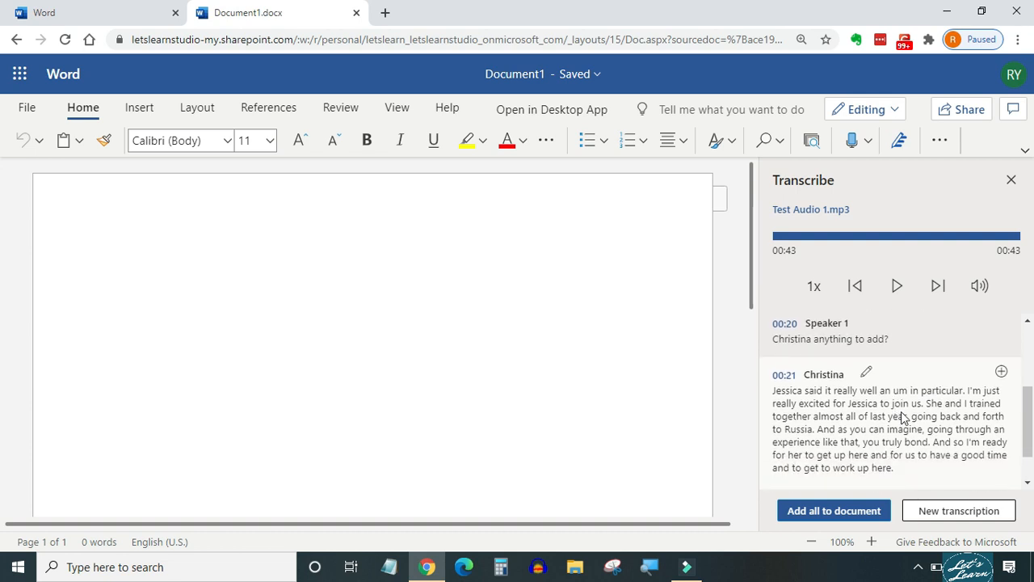
click(1002, 371)
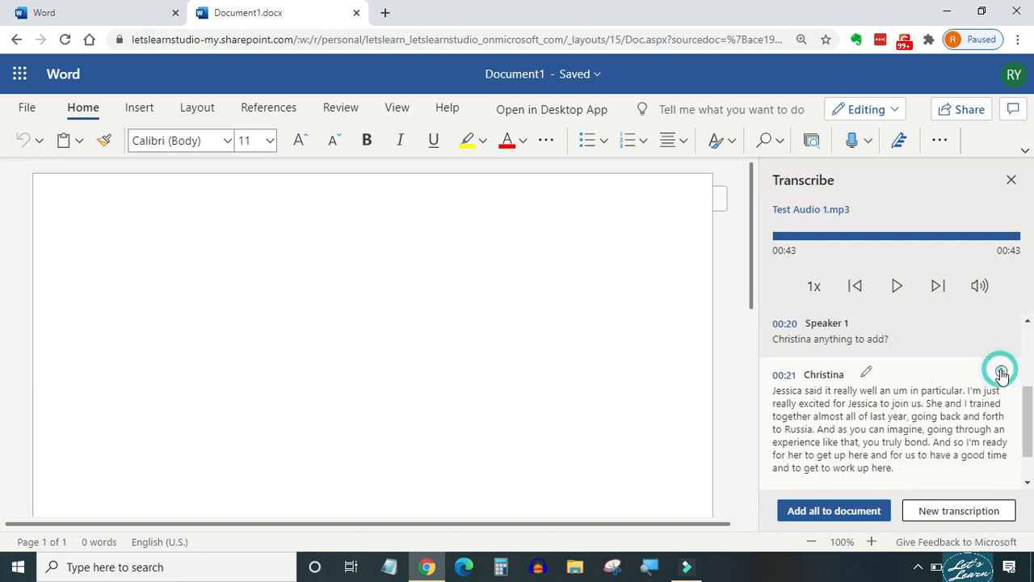
click(1002, 375)
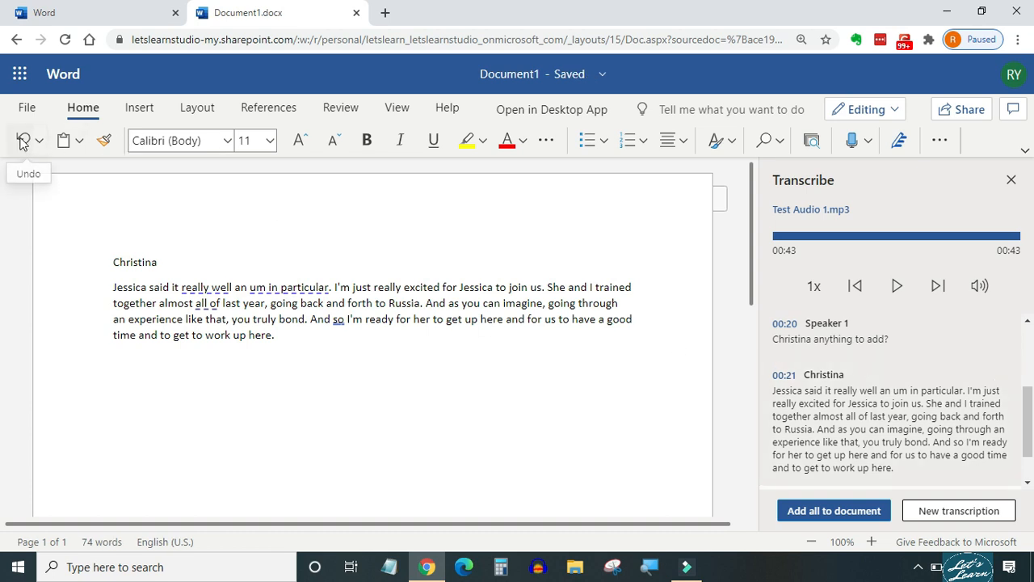
click(23, 139)
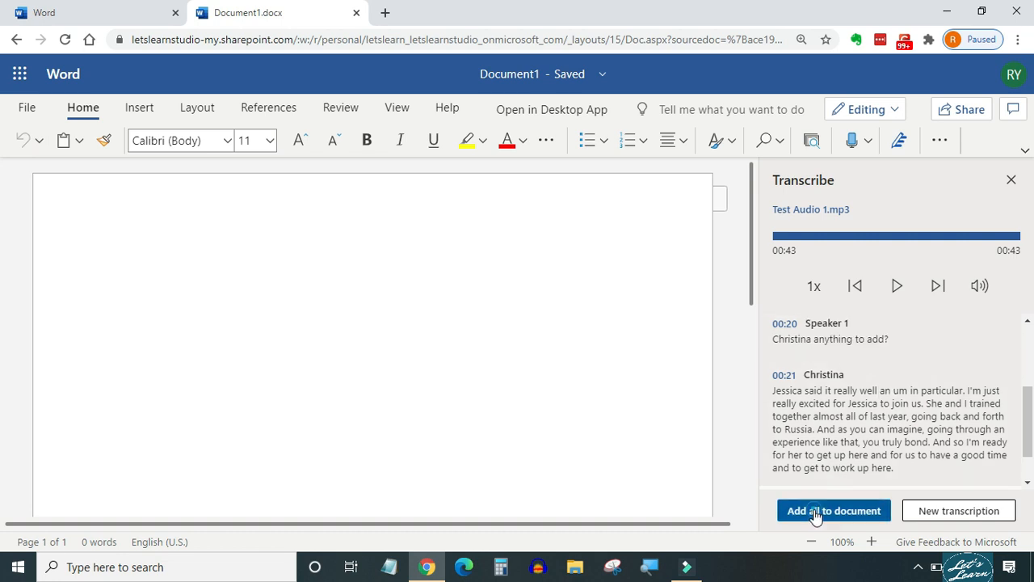
- Add the entire transcript to the document, then undo it to leave the page empty
click(834, 511)
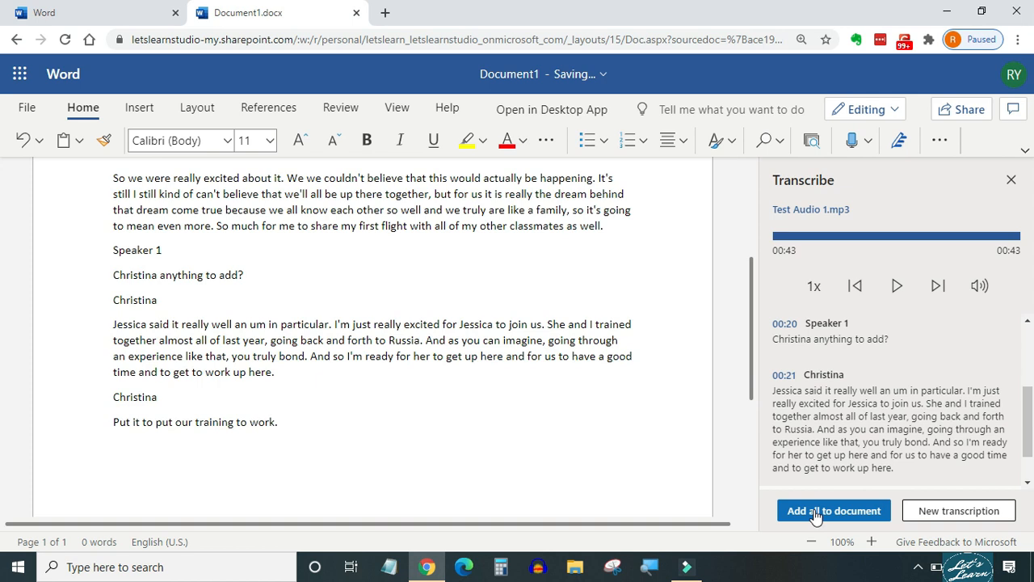
click(834, 510)
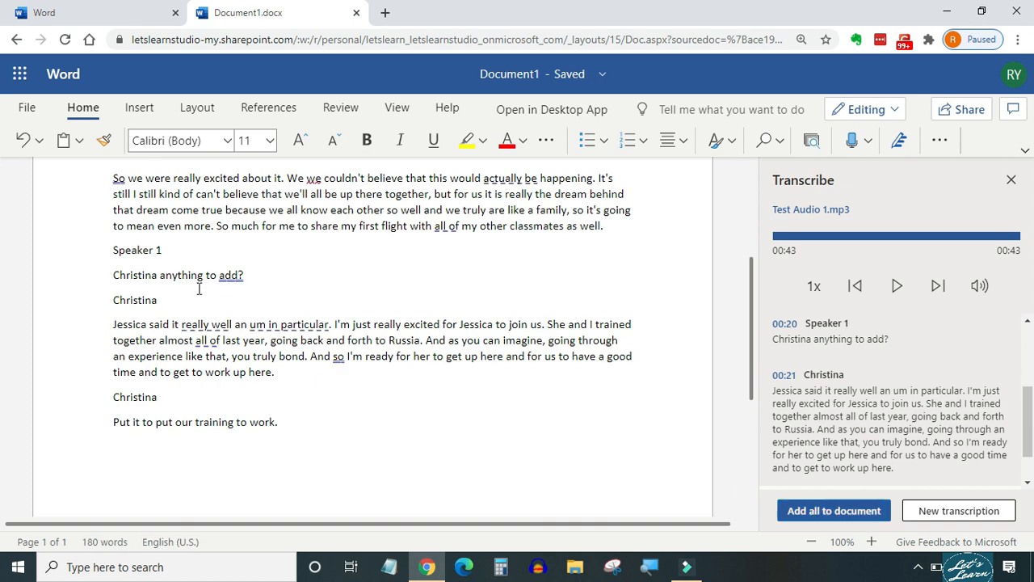
mouse_move(23, 139)
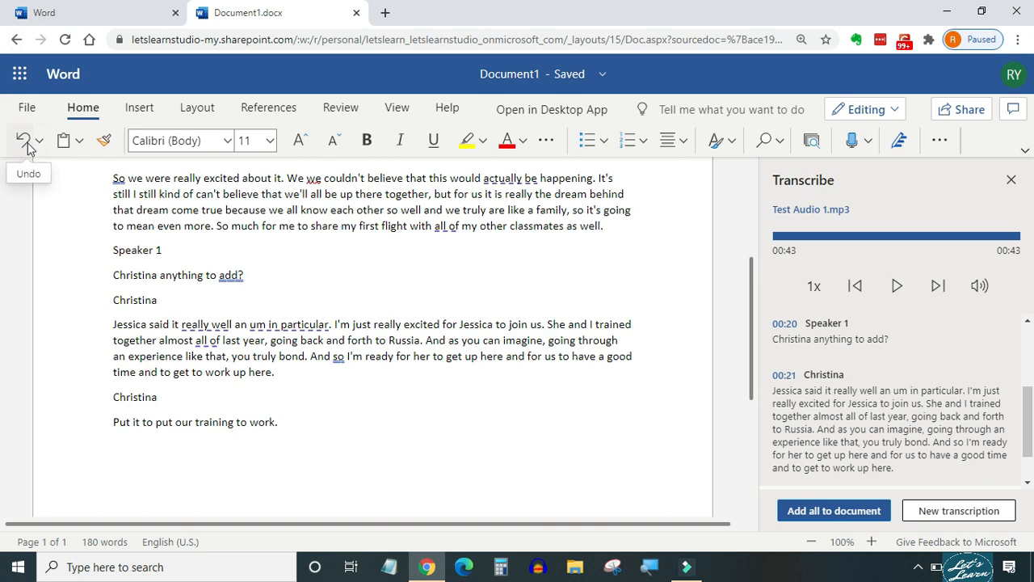
click(23, 139)
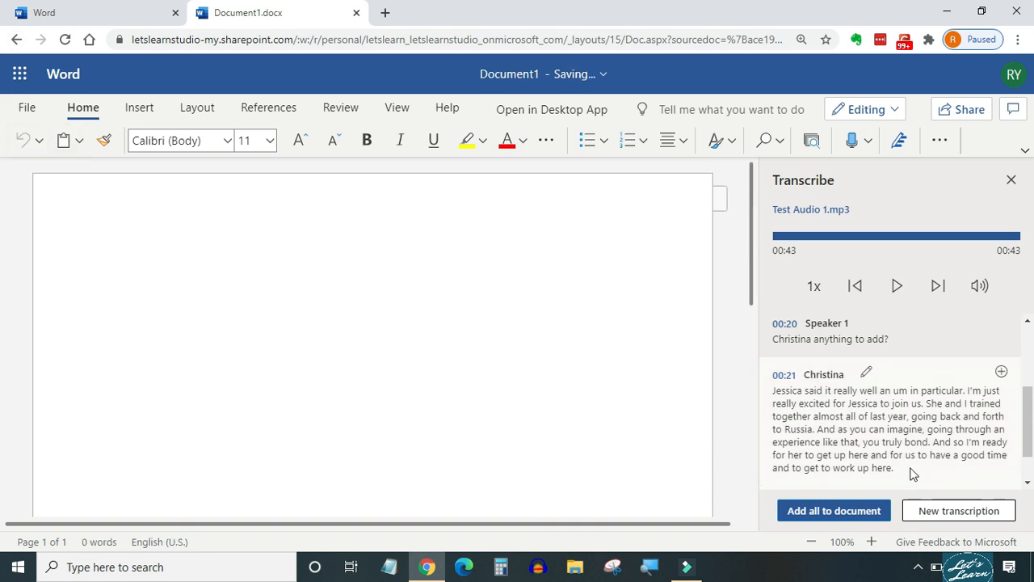
- Start a new transcription and confirm deleting the Test Audio 1.mp3 transcript
click(958, 511)
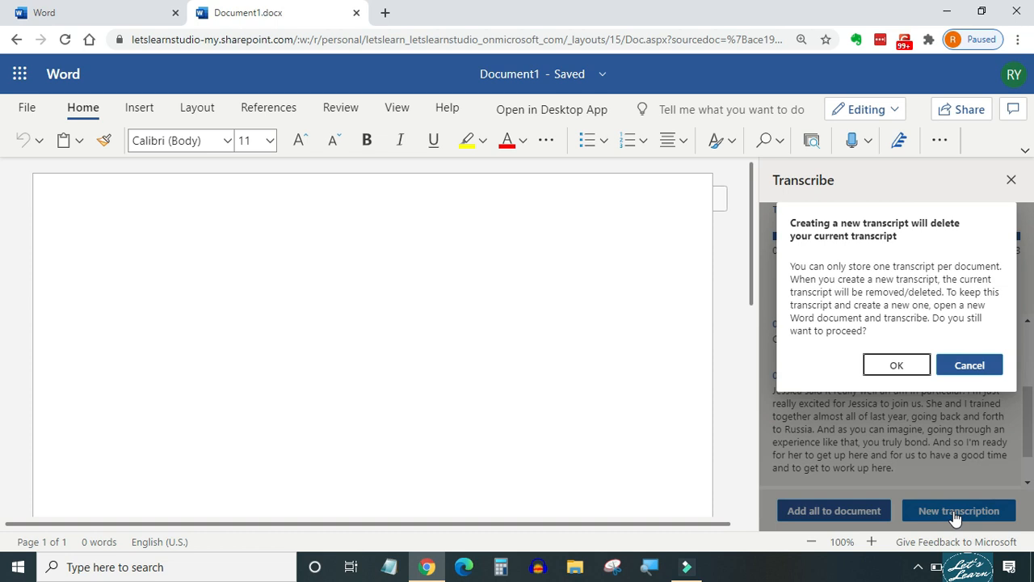
mouse_move(926, 457)
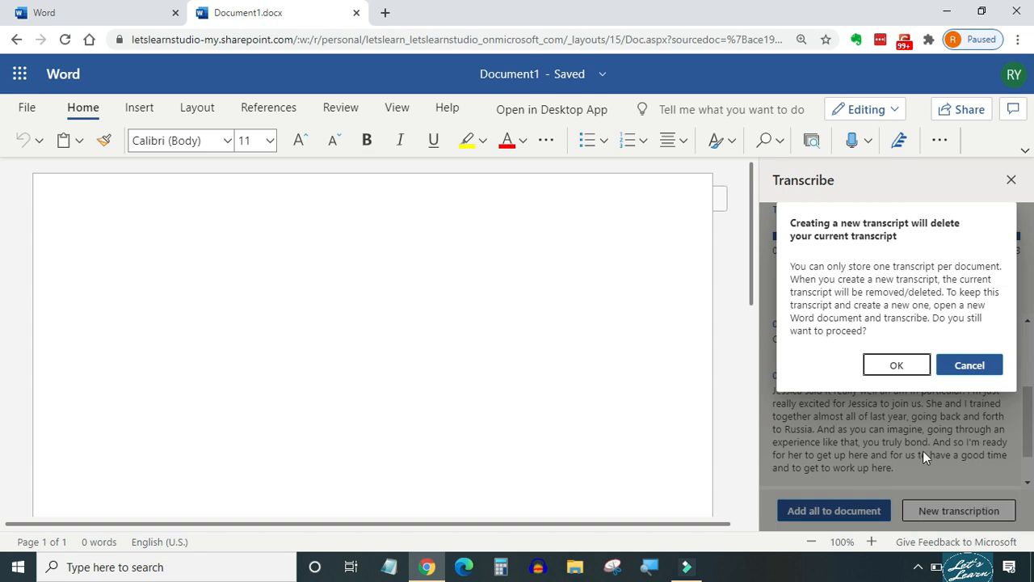
mouse_move(924, 443)
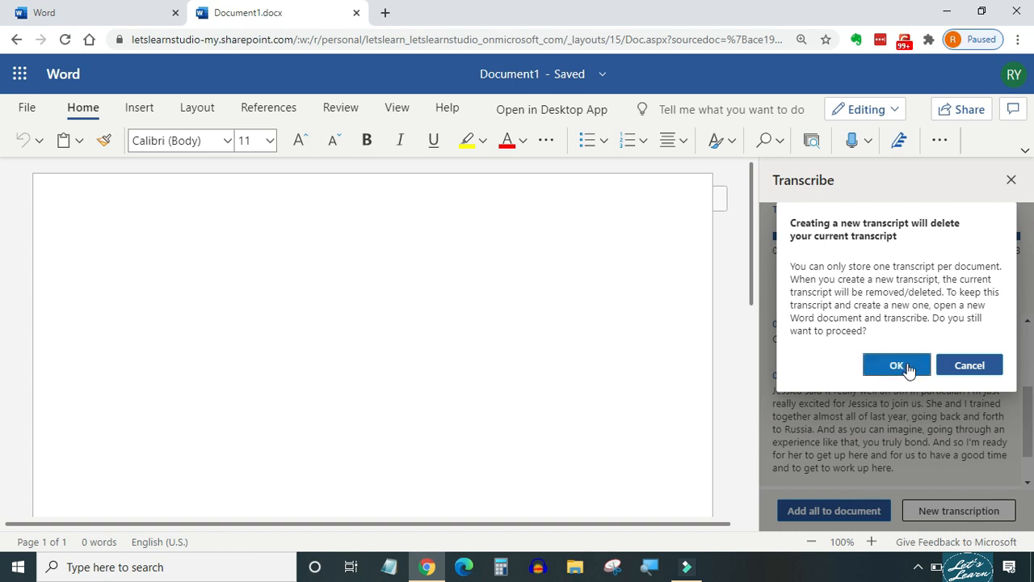
click(895, 366)
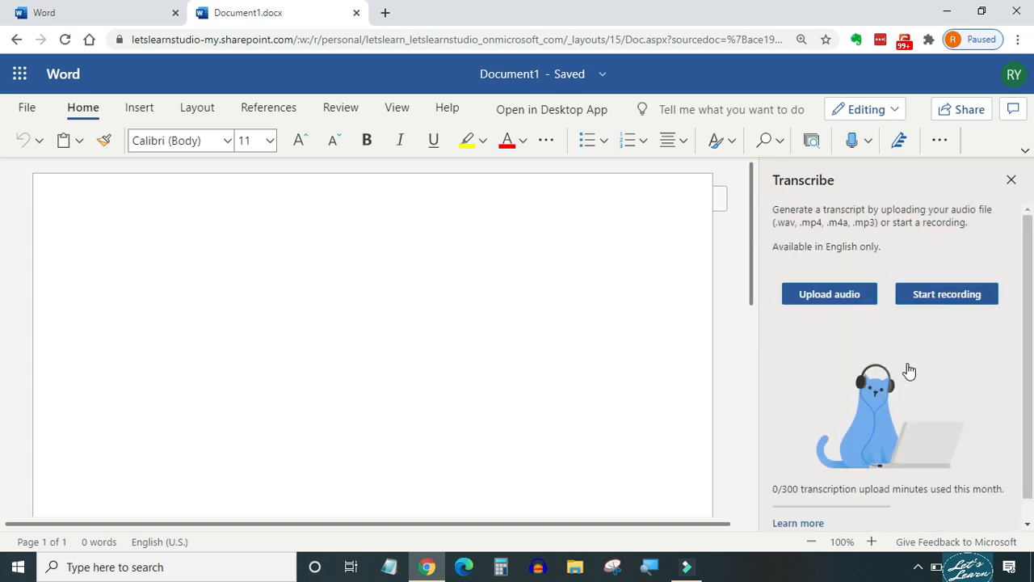
mouse_move(947, 295)
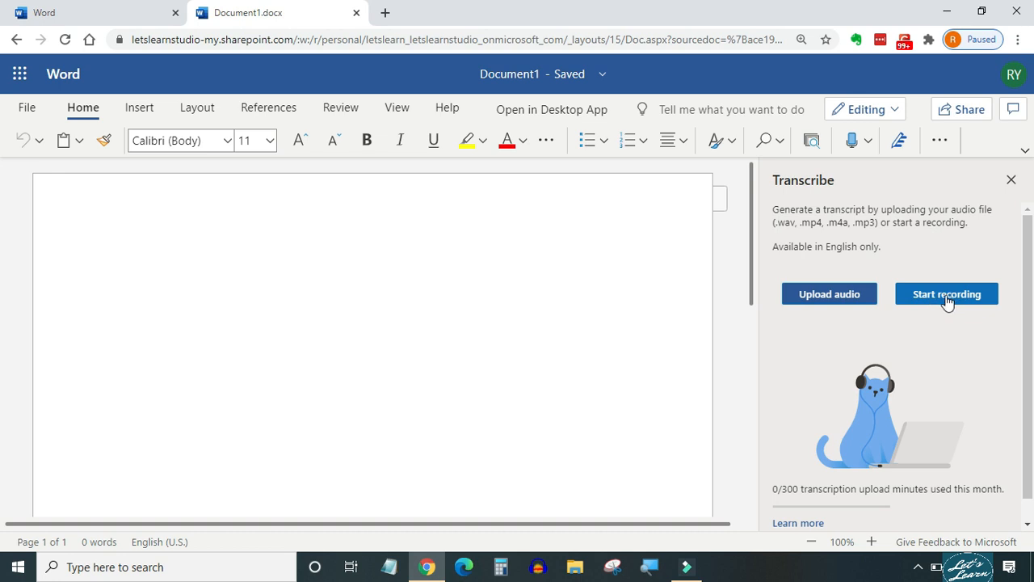
mouse_move(944, 303)
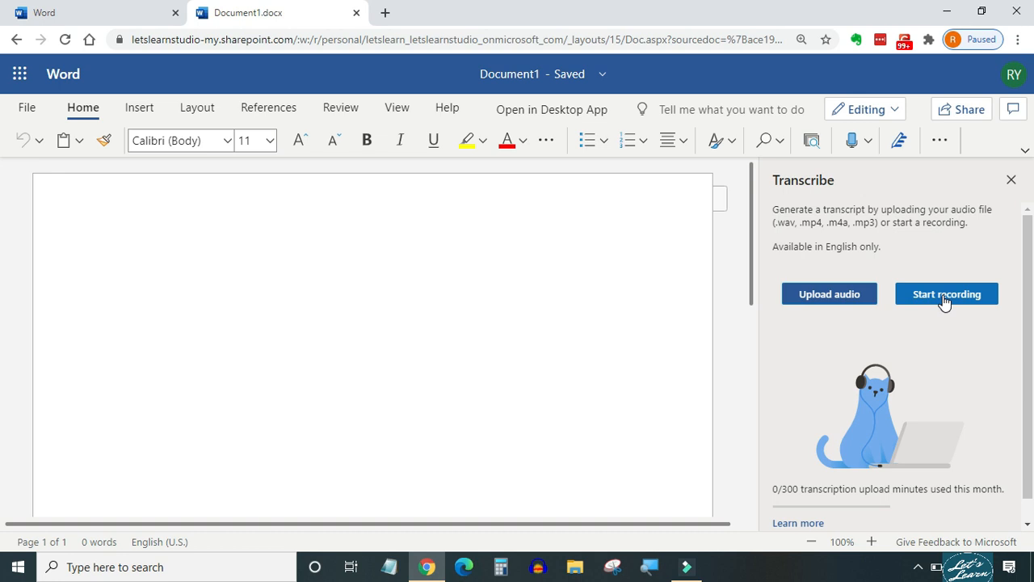
- Start recording live audio in the Transcribe pane, running to about 1:33
click(947, 294)
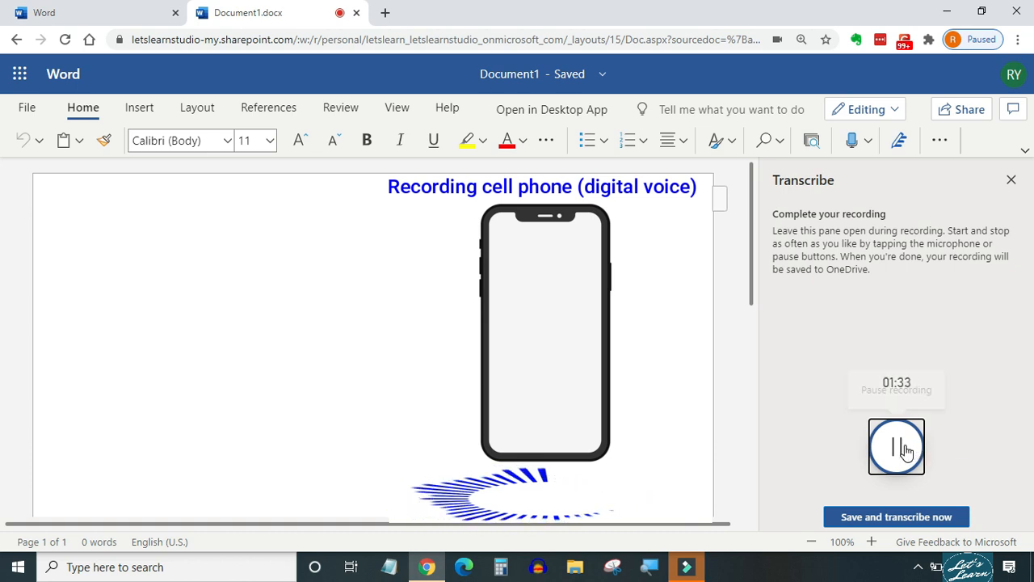
- Pause the 1:33 recording and save it for transcription as Your Recording 10.wav
click(896, 446)
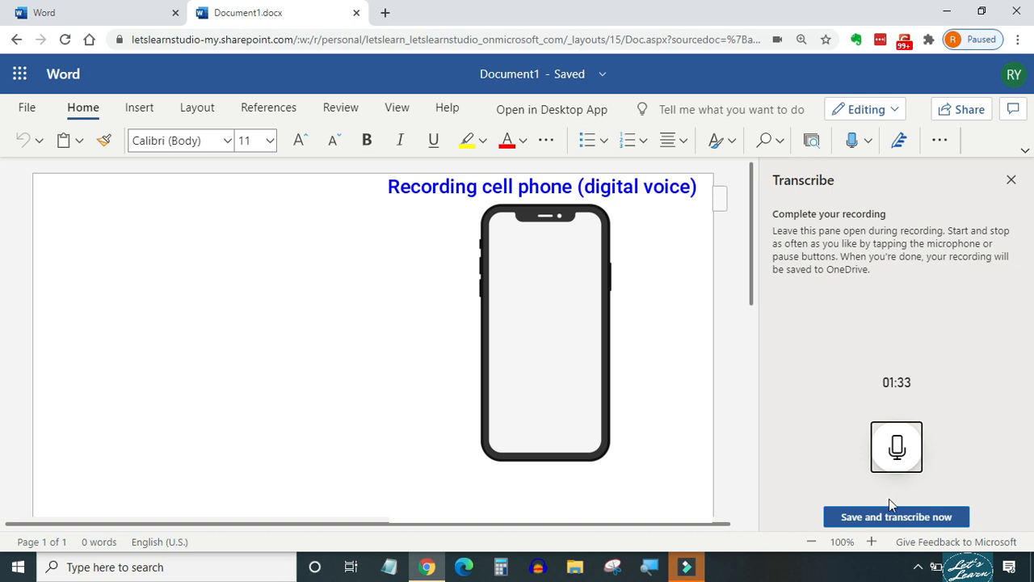
click(896, 517)
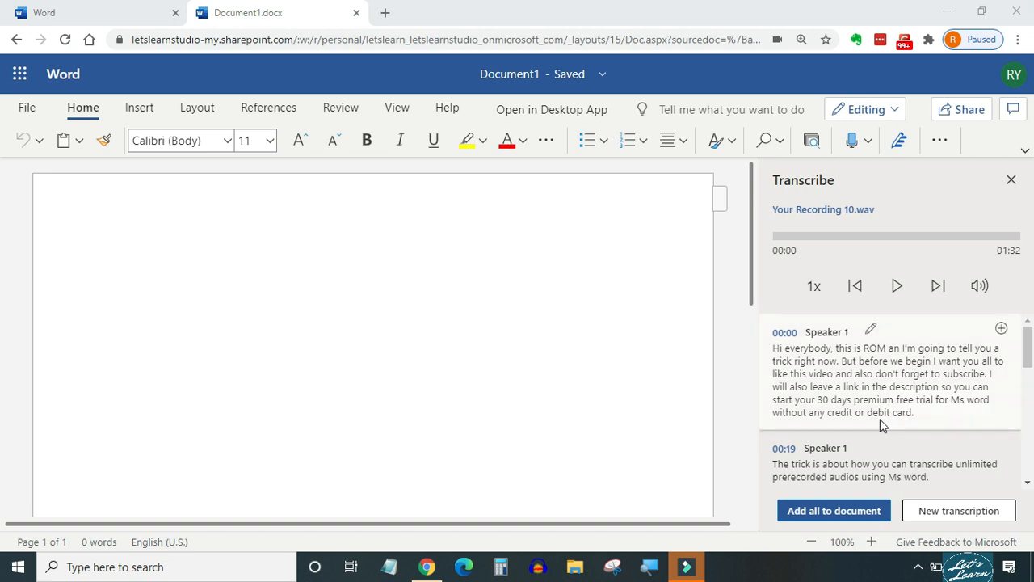
scroll(down, 3)
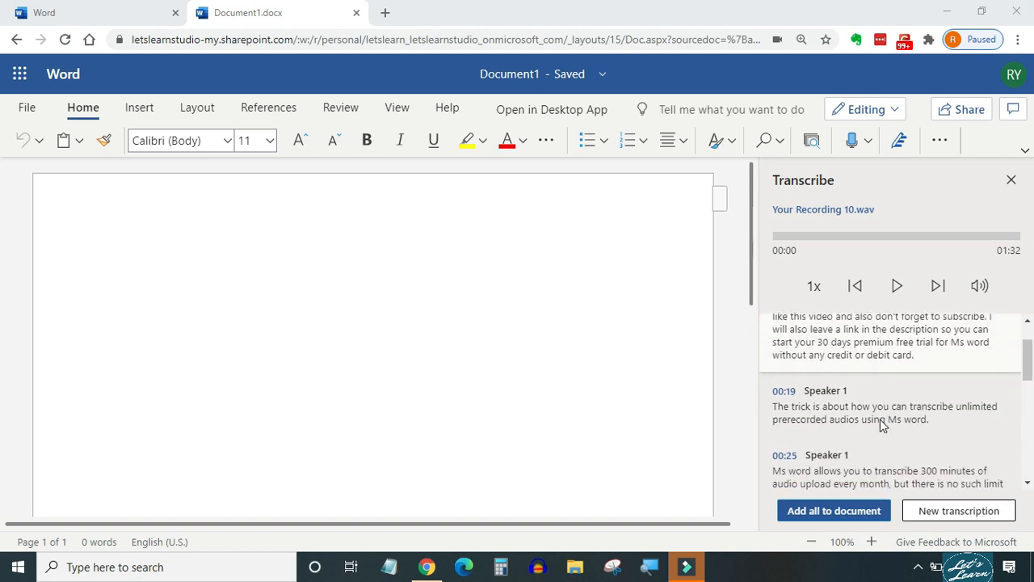
scroll(down, 3)
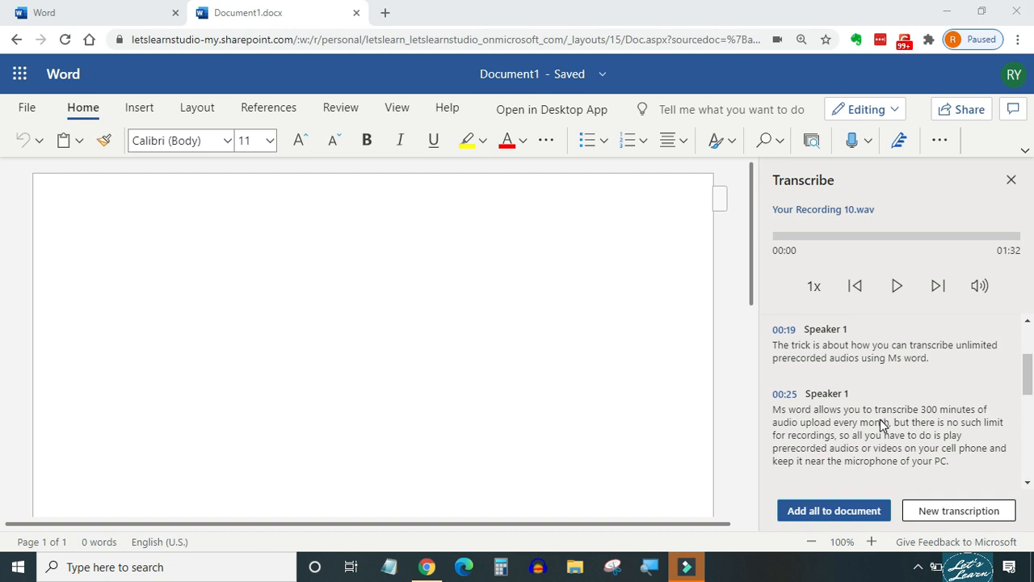
scroll(down, 3)
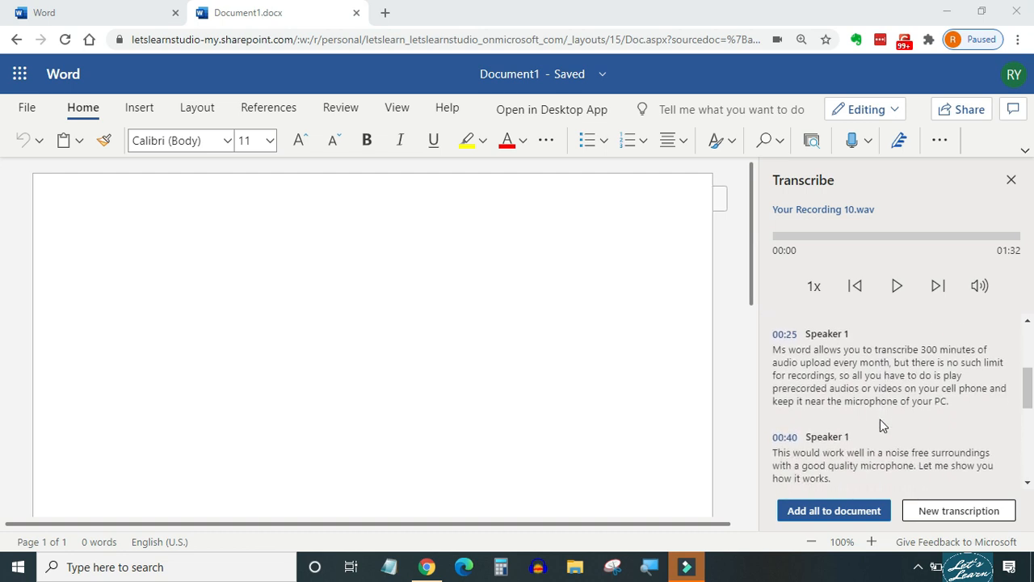
scroll(down, 3)
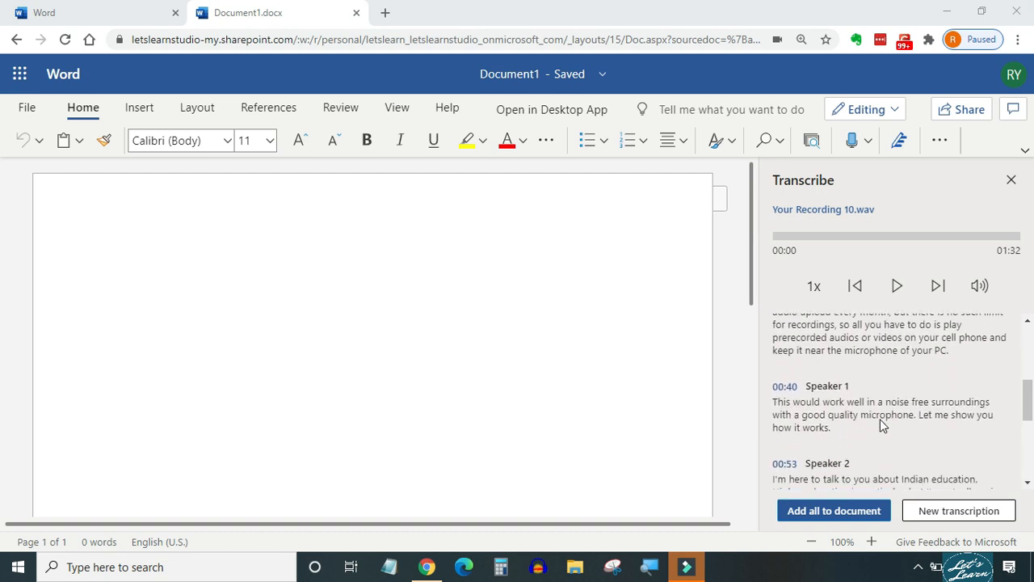
scroll(down, 3)
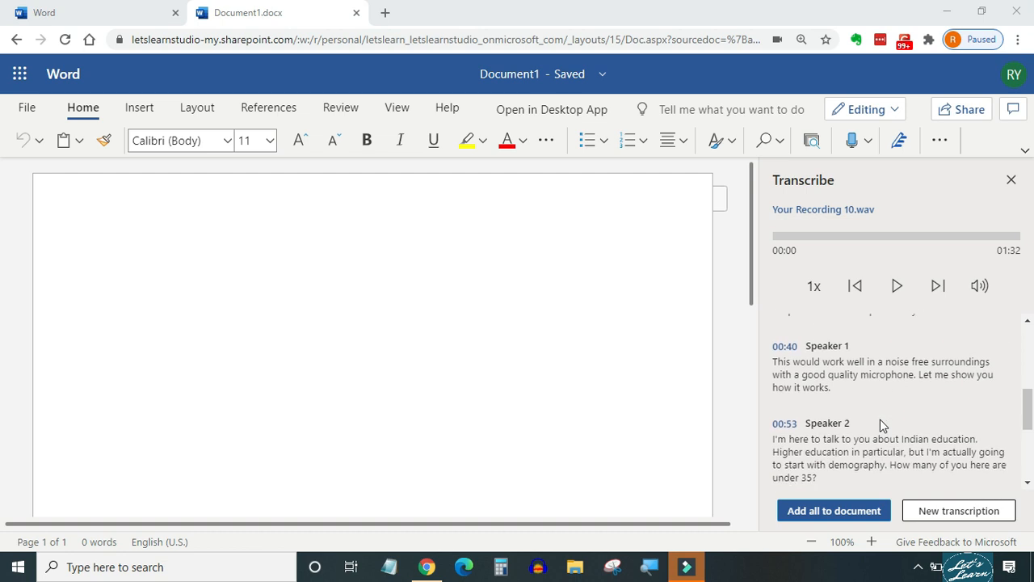
scroll(down, 3)
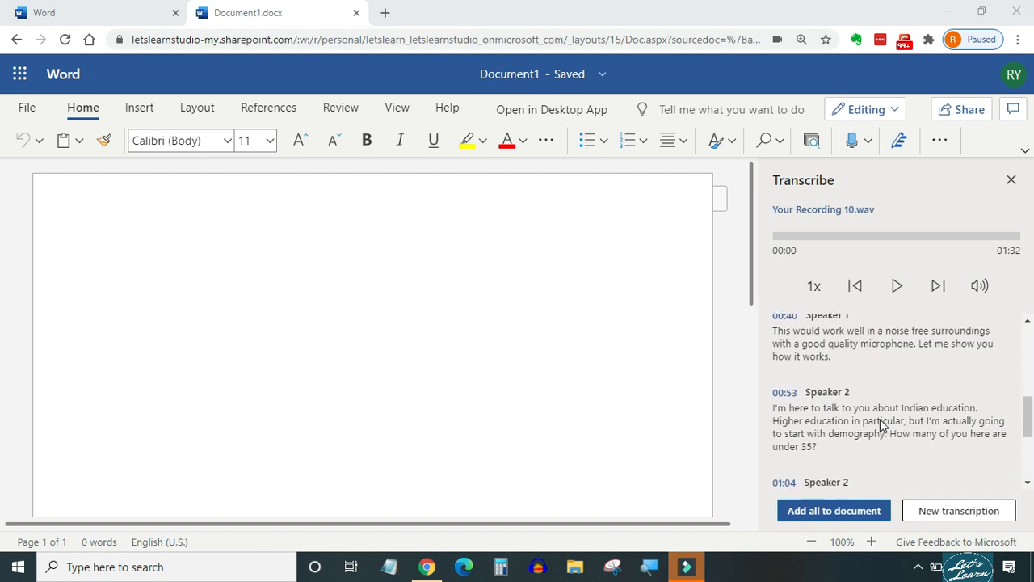
scroll(down, 3)
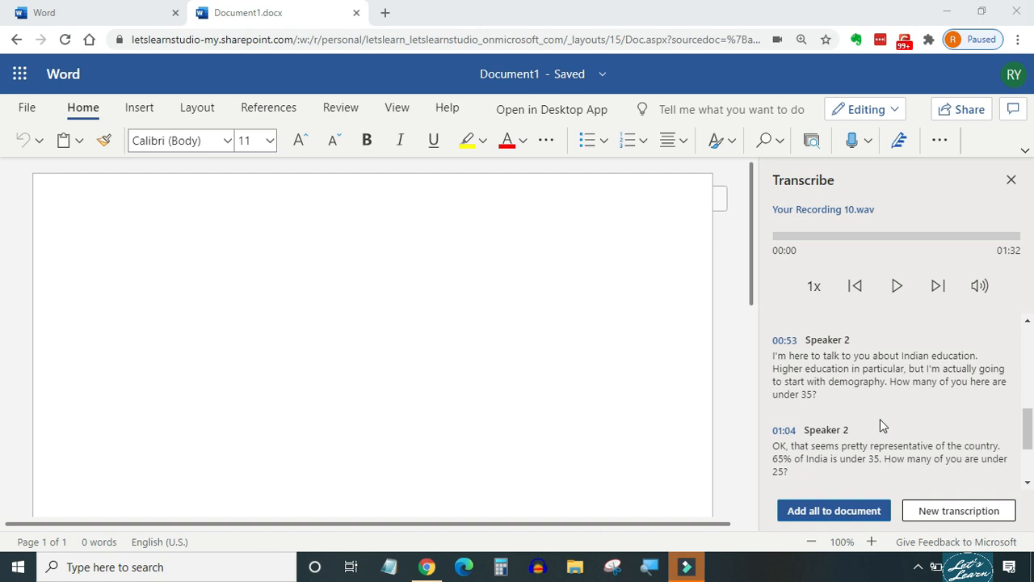
scroll(down, 3)
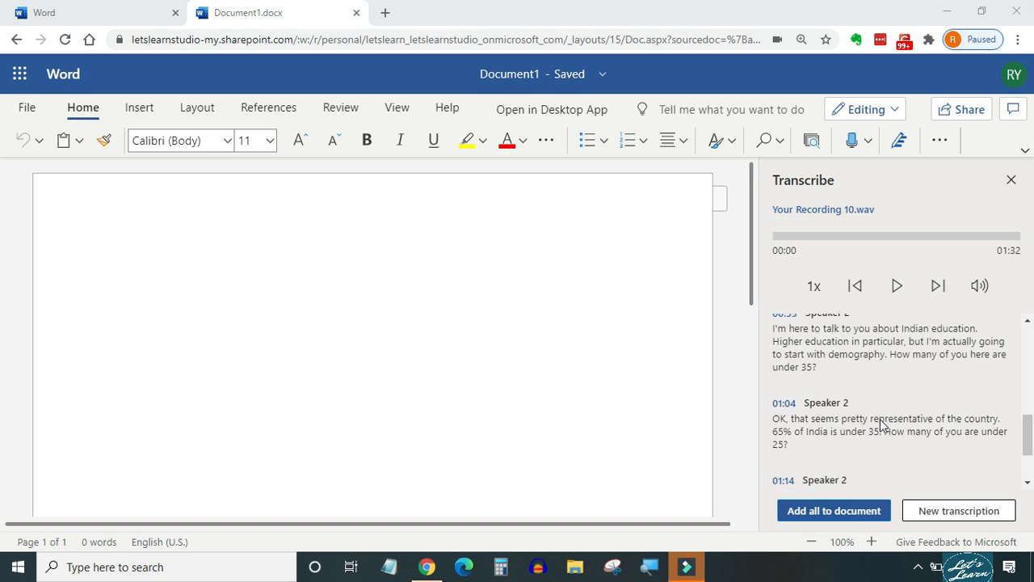
scroll(down, 3)
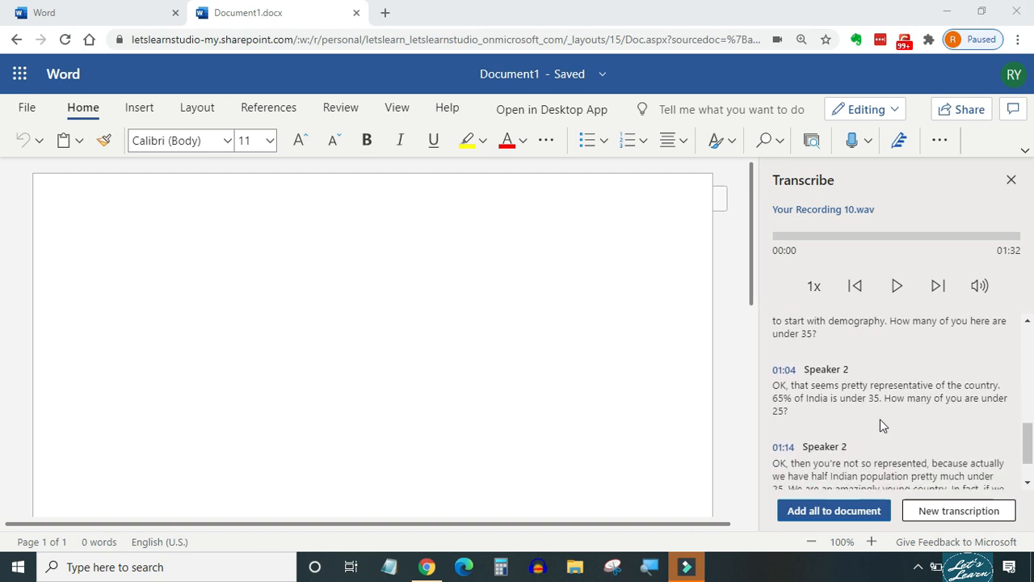
scroll(down, 3)
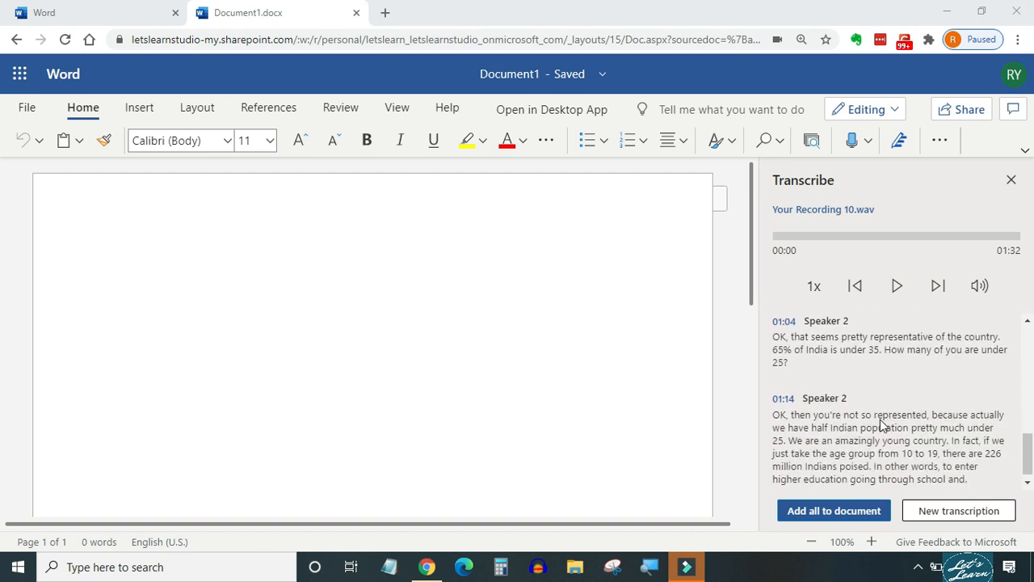
scroll(down, 3)
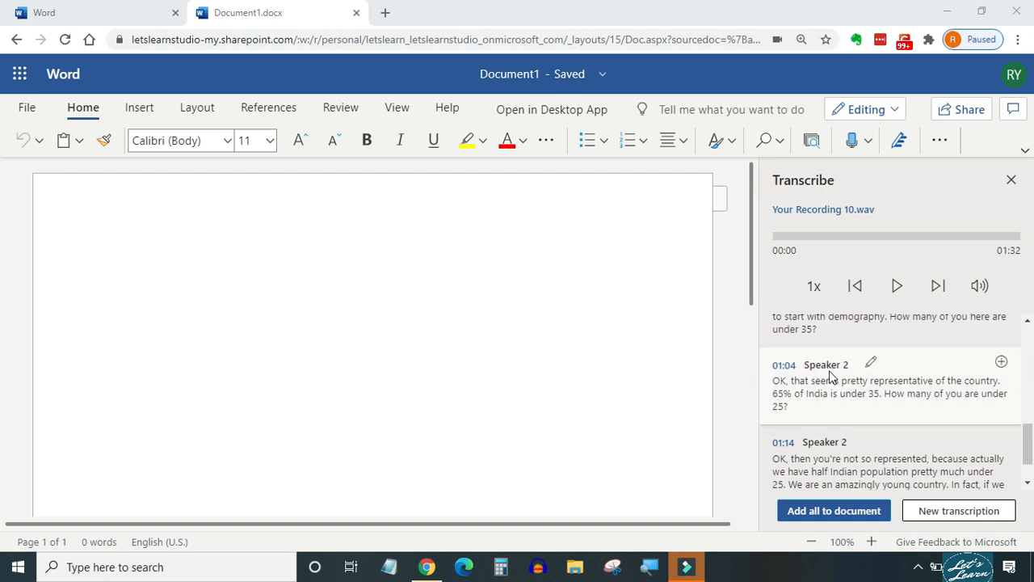
mouse_move(855, 398)
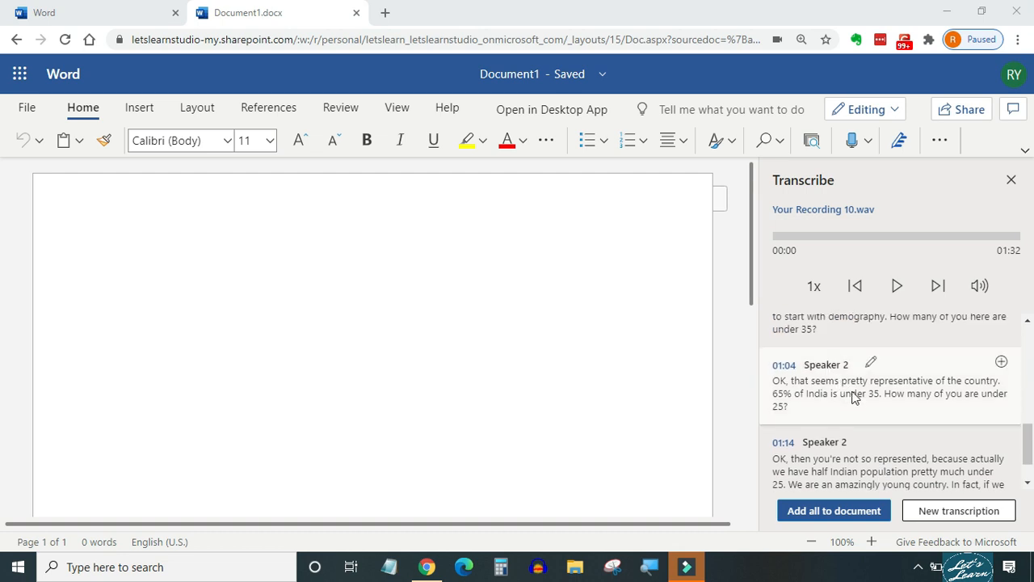